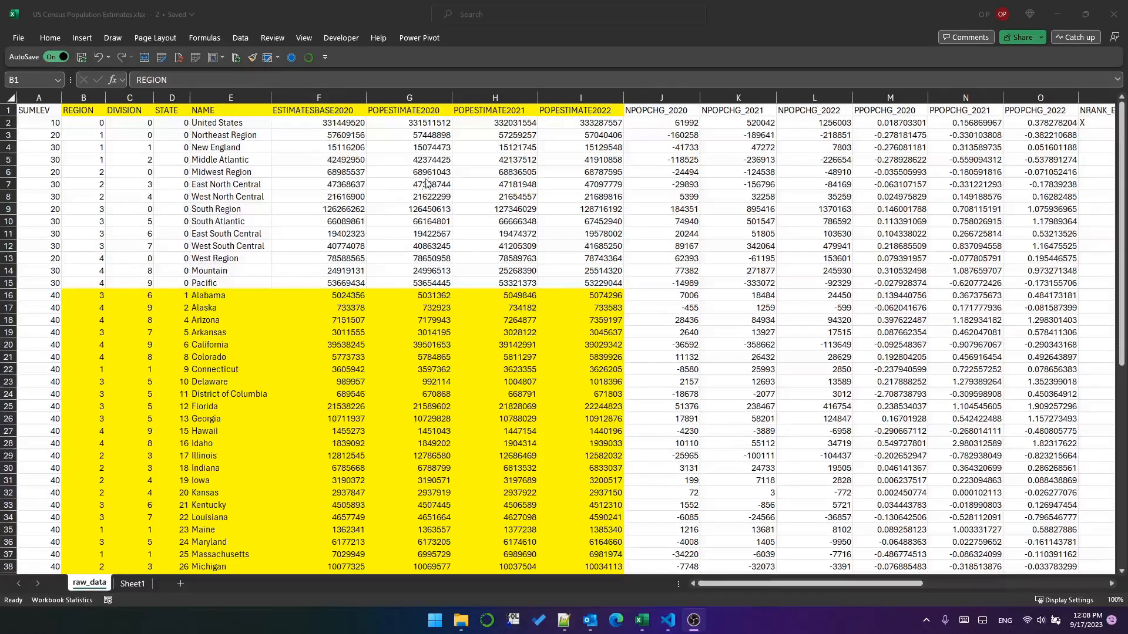
mouse_move(460, 182)
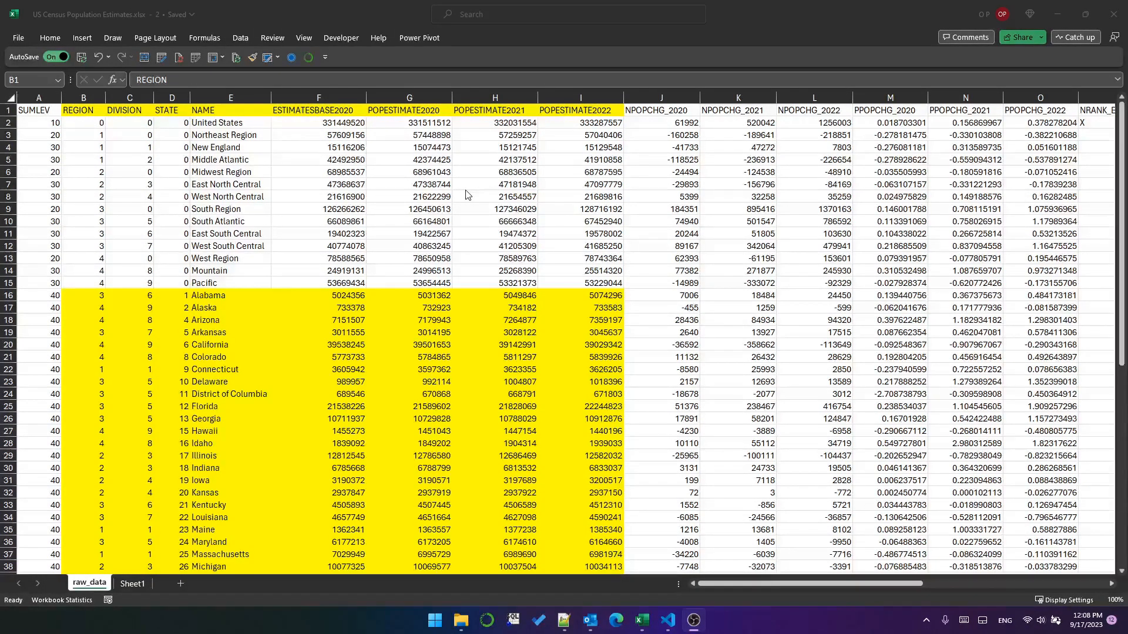
mouse_move(282, 181)
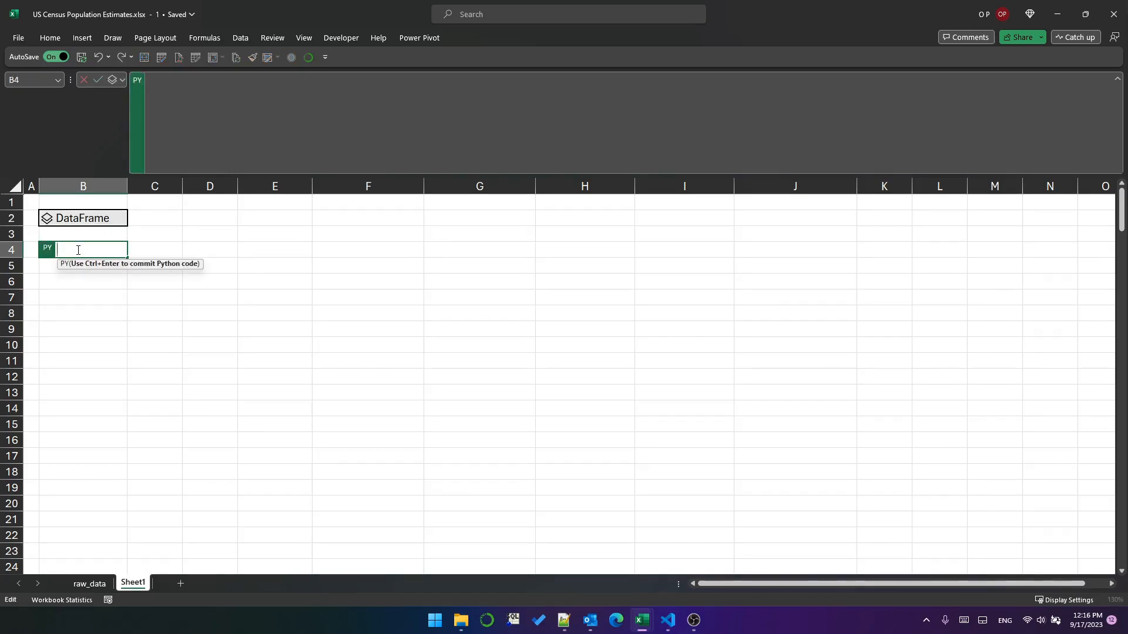
Enter Python in B4 copying df_raw, excluding STATE codes 0 and 72, keeping columns 1–8.
type("df = df_raw.copy(")
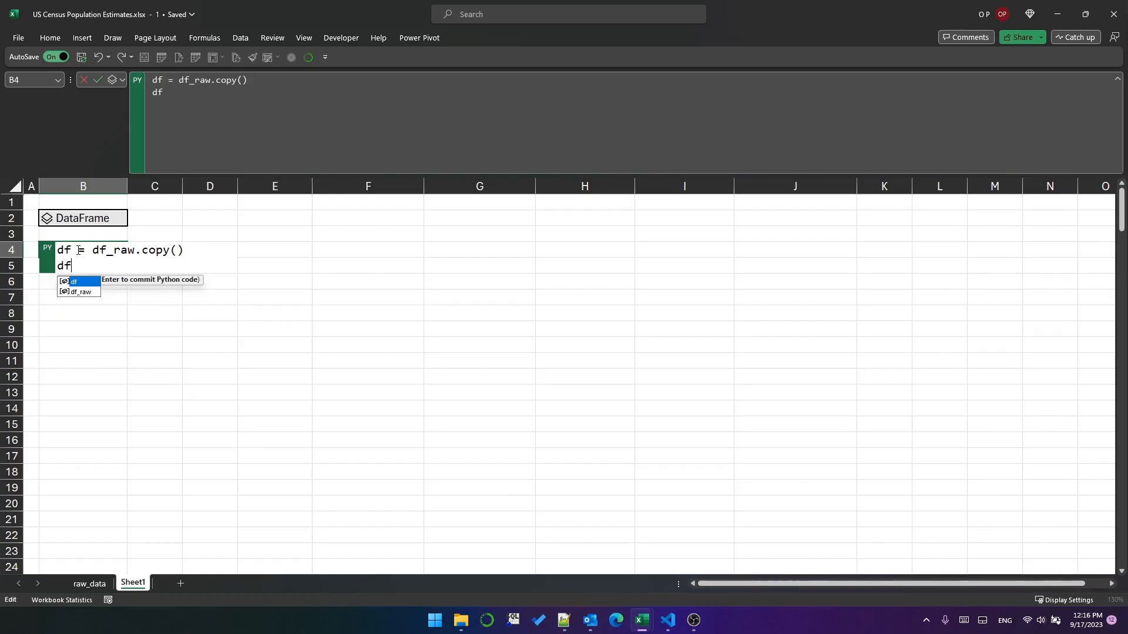
type("= df.loc[")
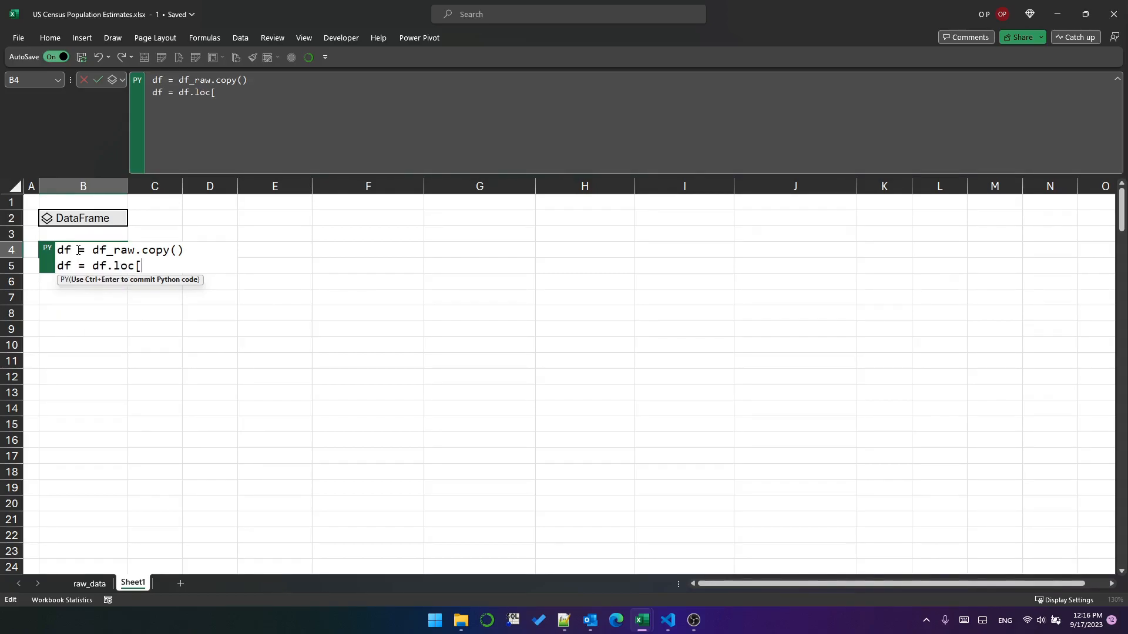
type("df.STATE.")
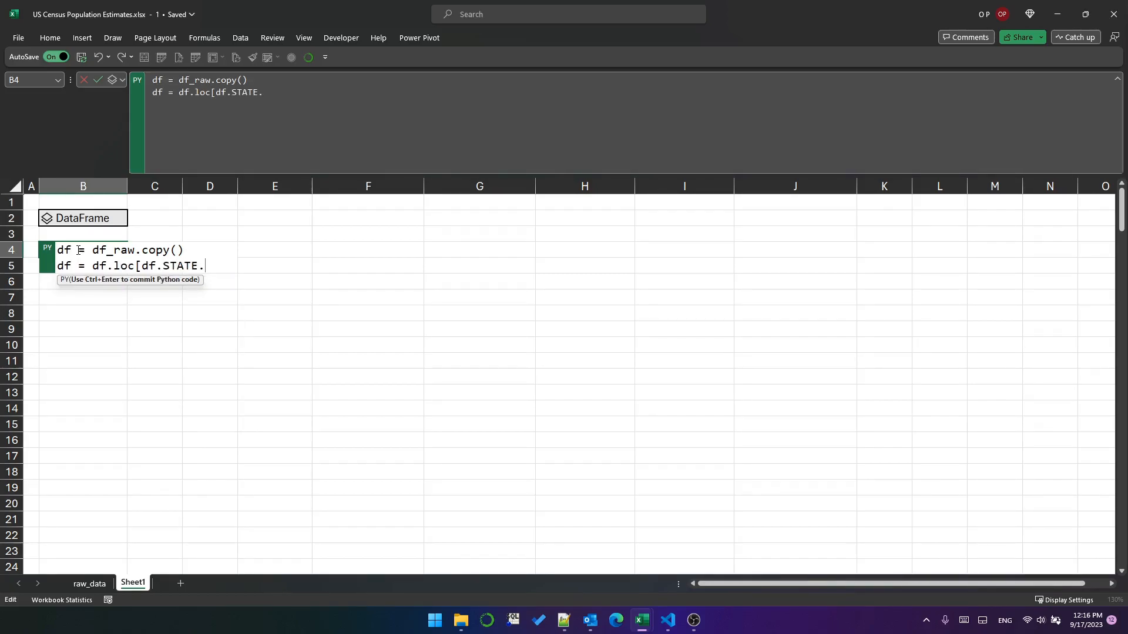
type("isin([0,")
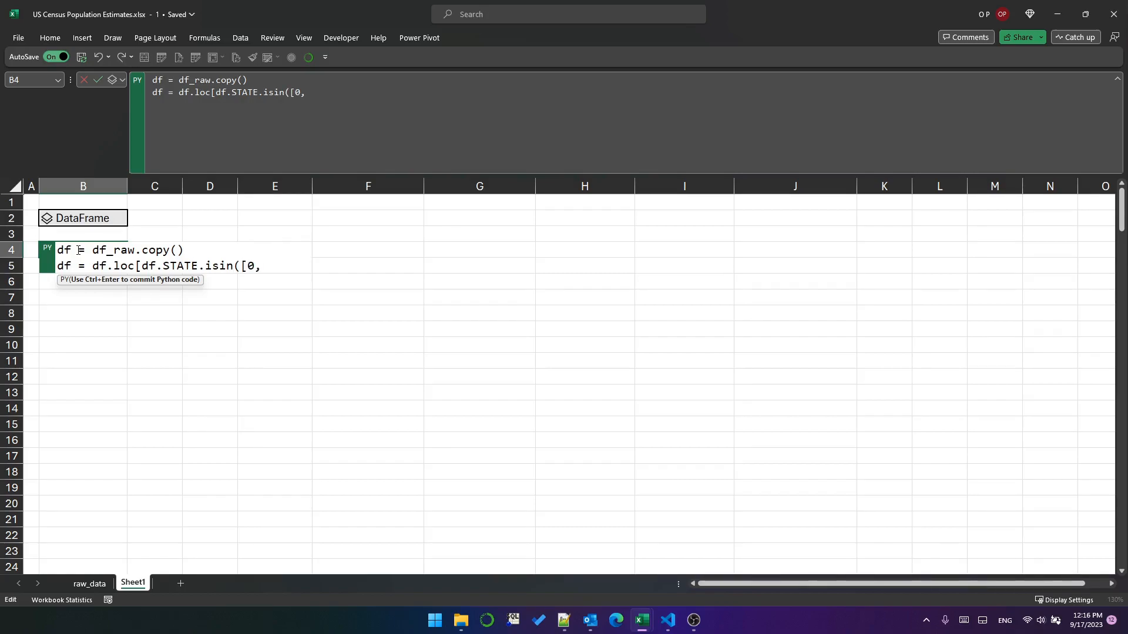
type("72])")
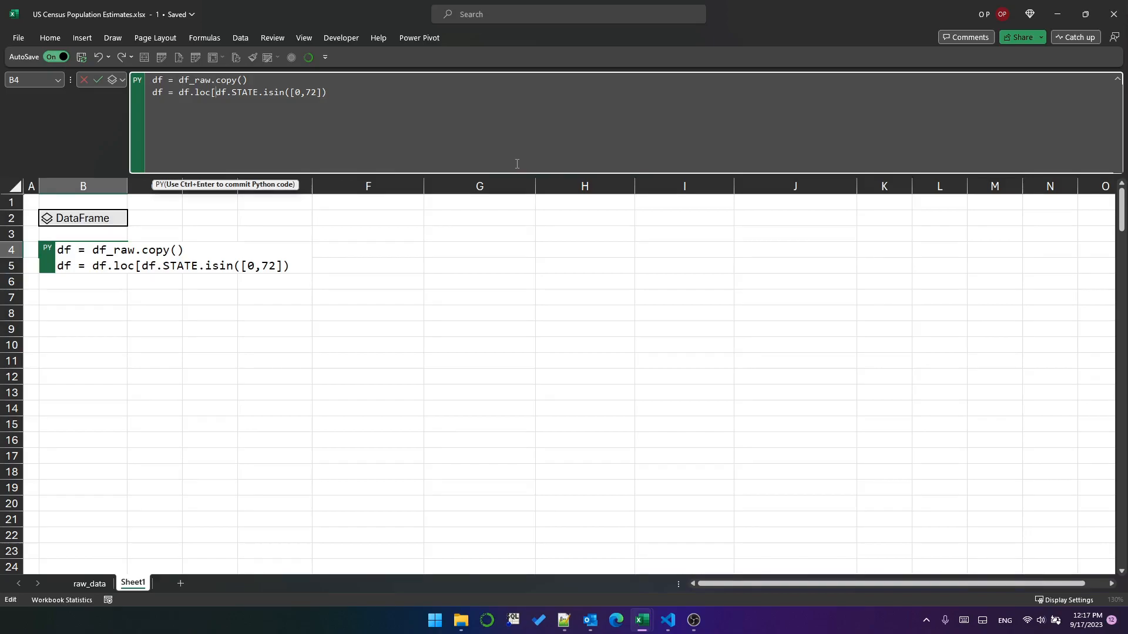
type("~")
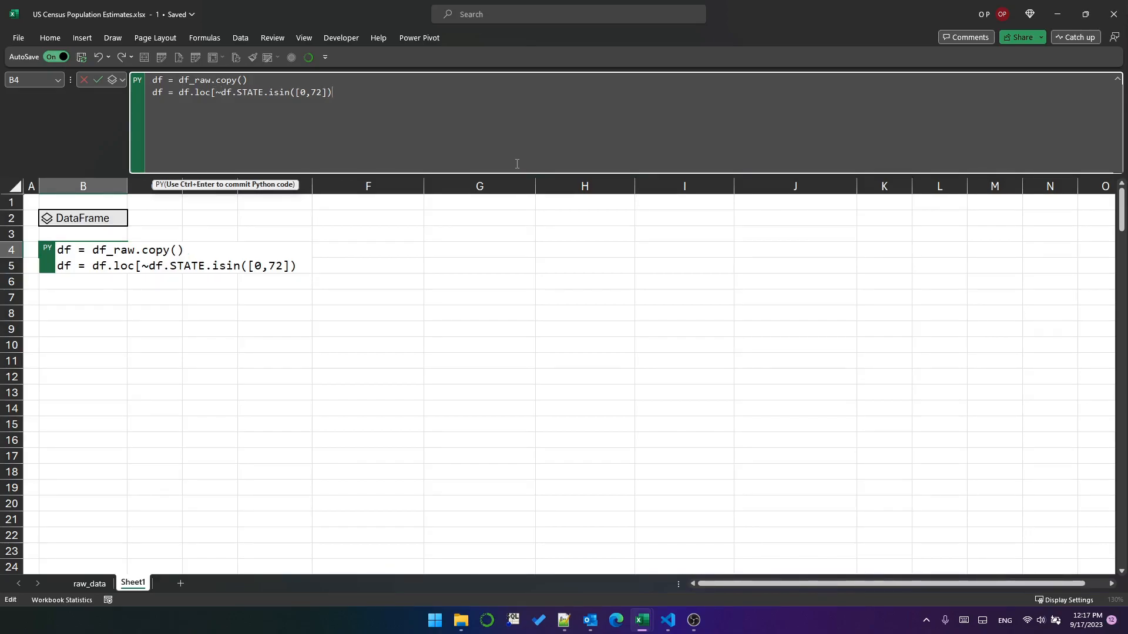
type(", df.colu")
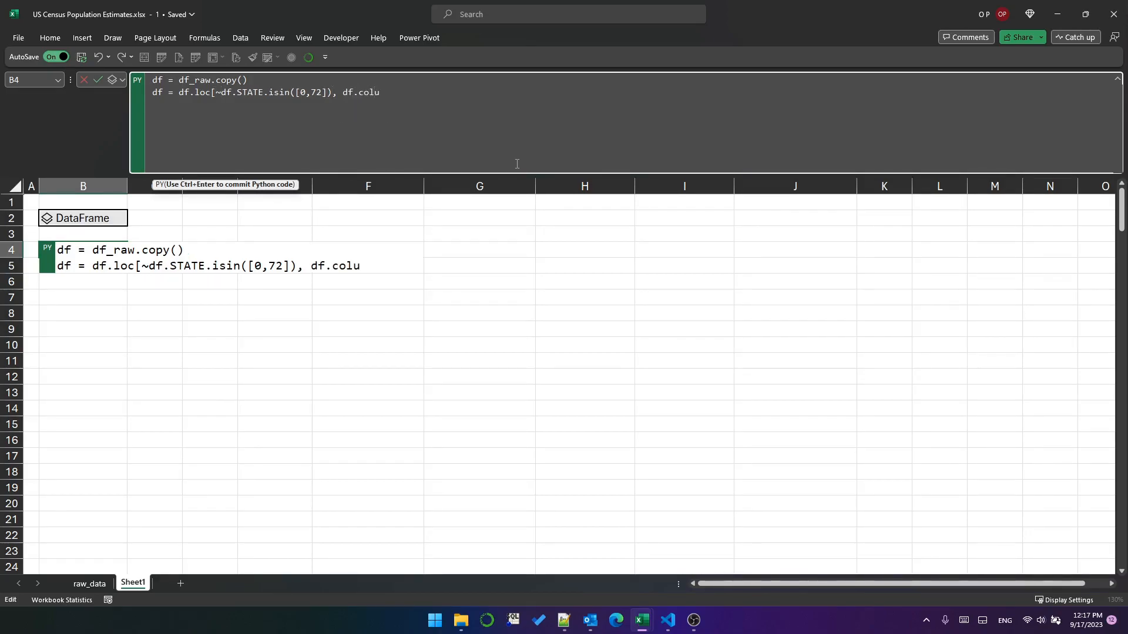
type("mns")
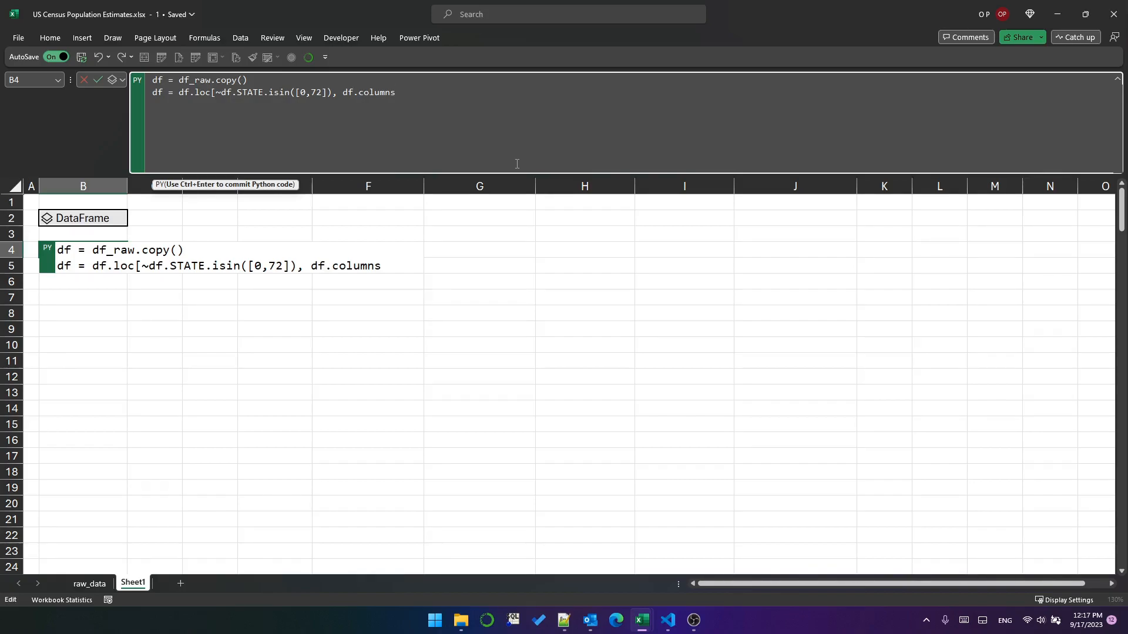
type("[1:9")
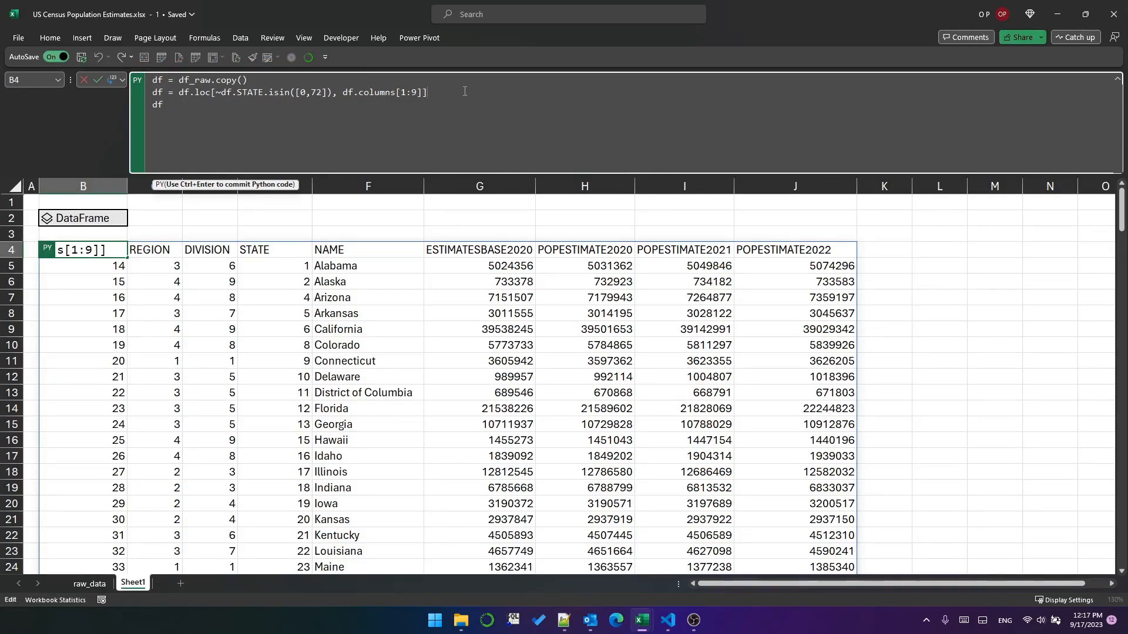
Add df.melt(id_vars=df.columns[:4]) to the B4 Python code and run it.
type("df = df.")
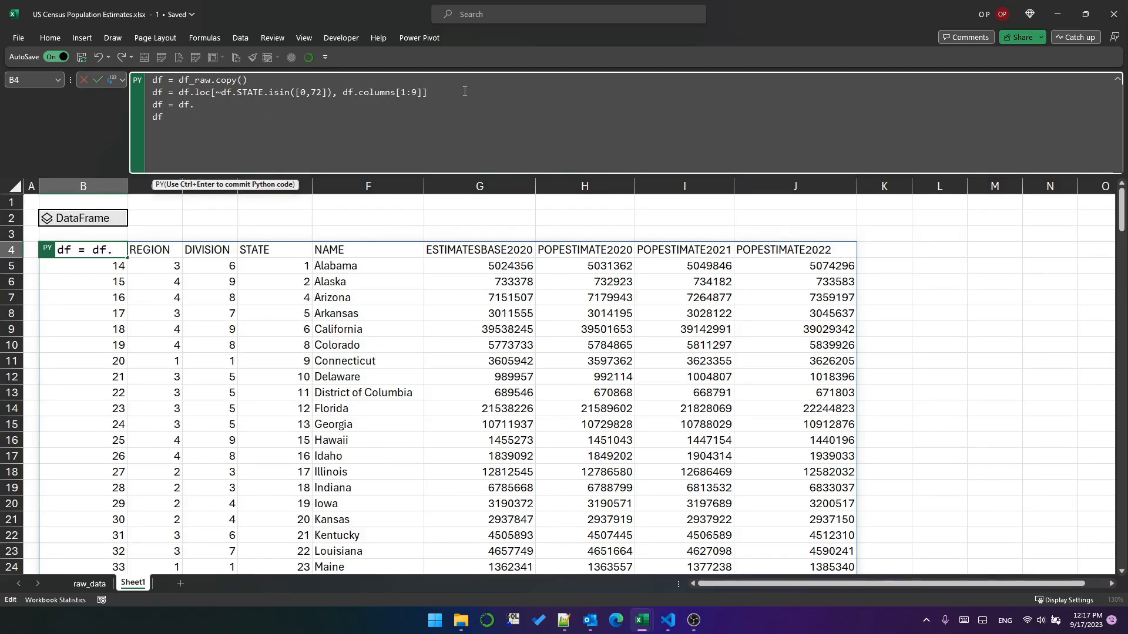
type("melt(")
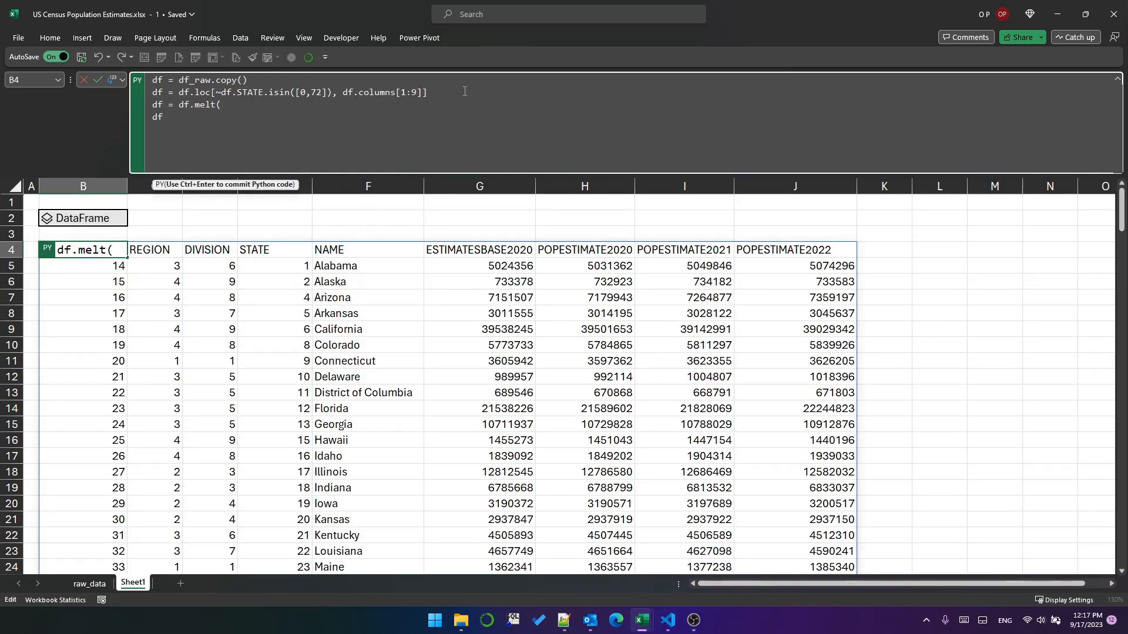
type("id_vars=")
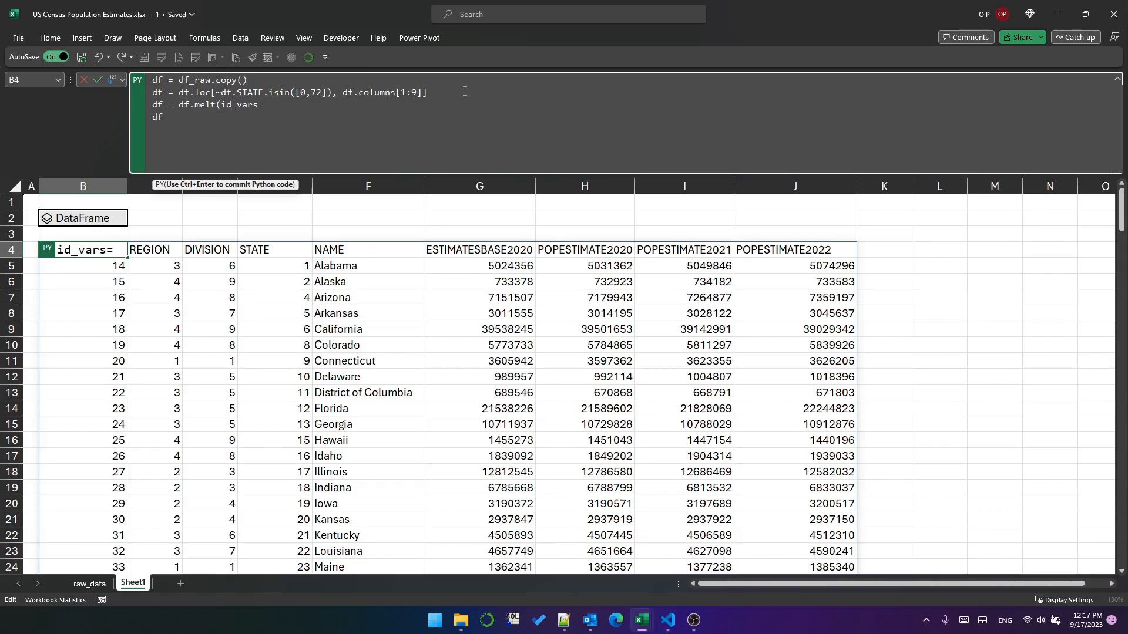
type("df.column")
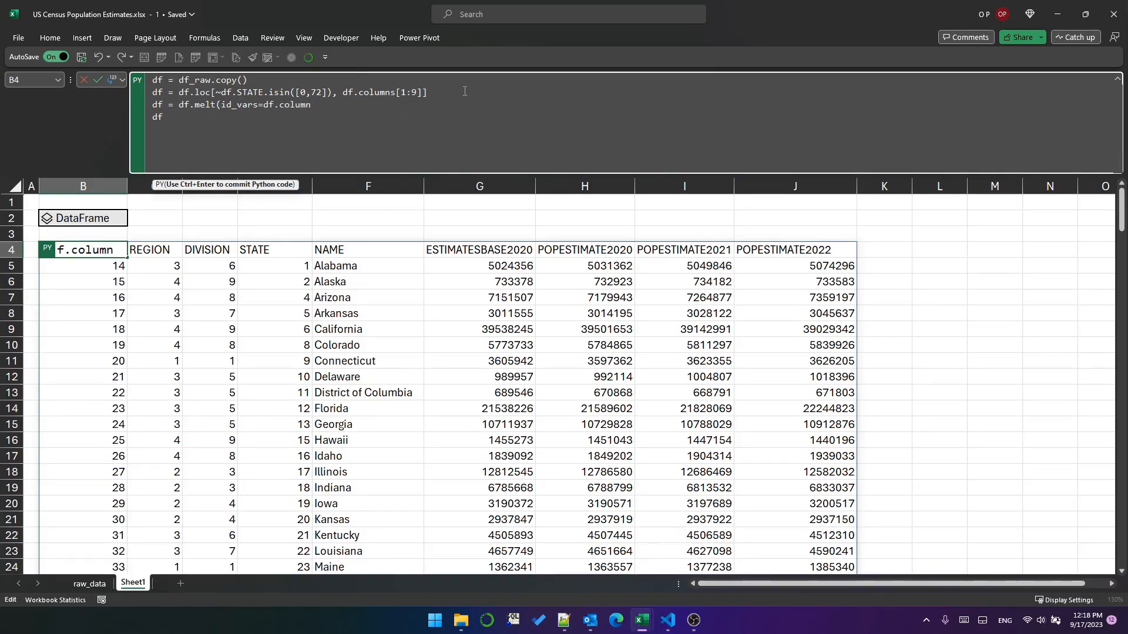
type("s[")
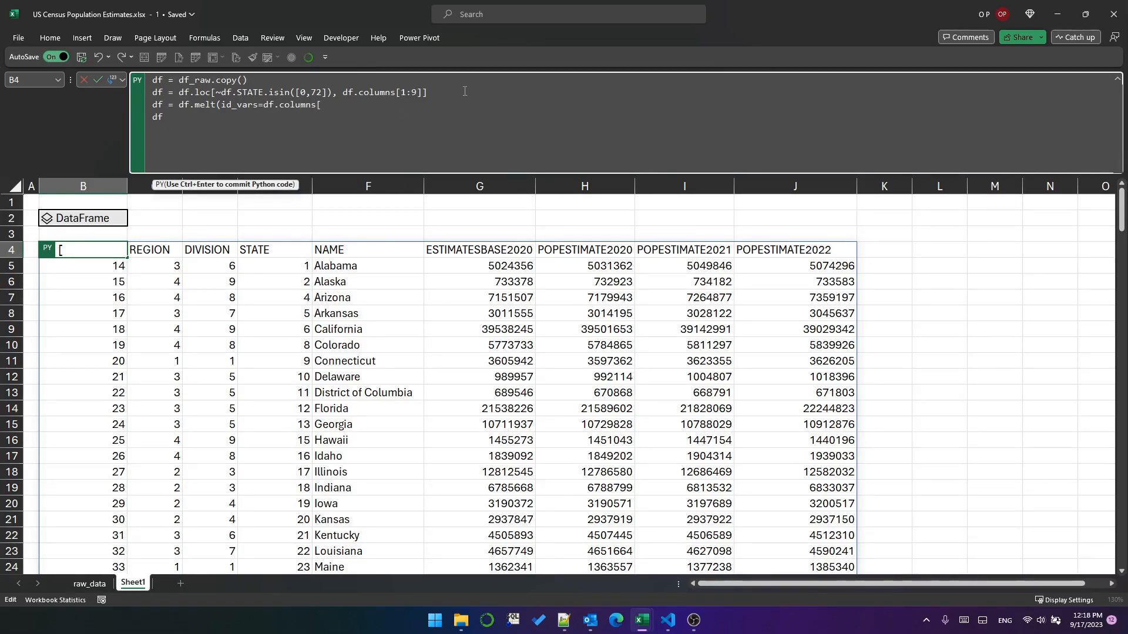
type(":4])")
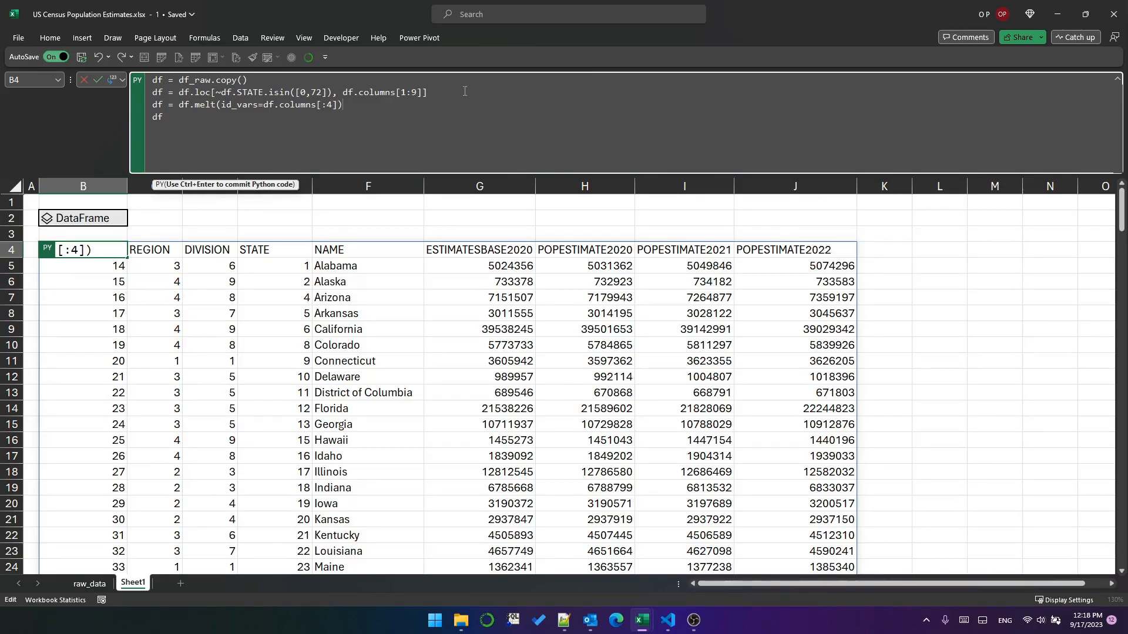
key("ctrl+enter")
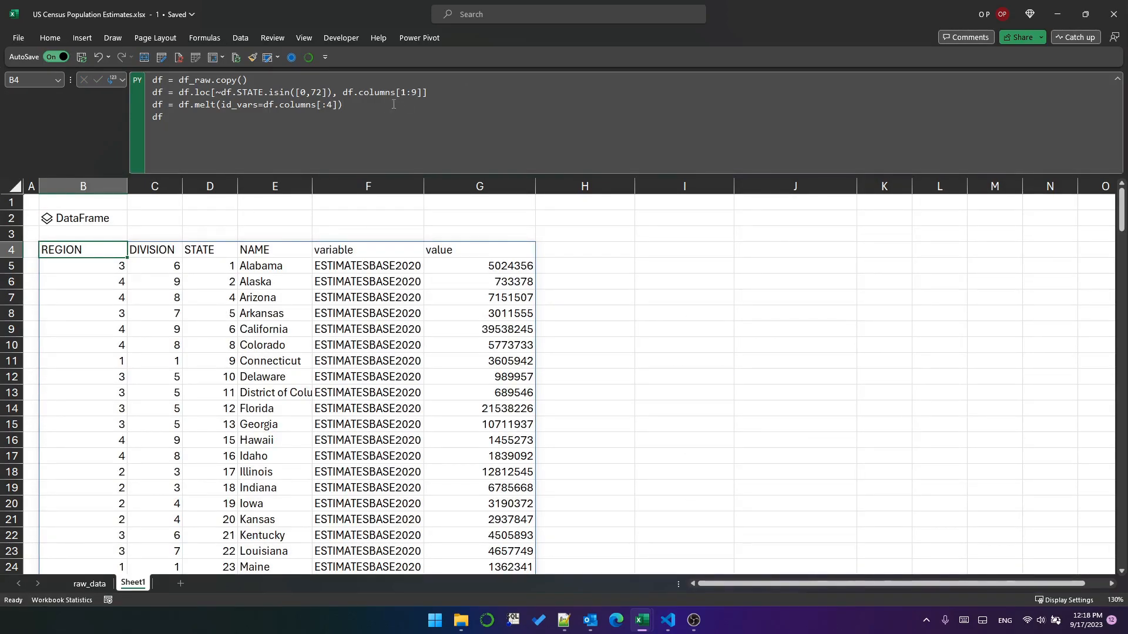
Add df['year'] = df.variable.str[-4:].astype(int) to the B4 code, then reopen it for editing.
type("df['year'] =")
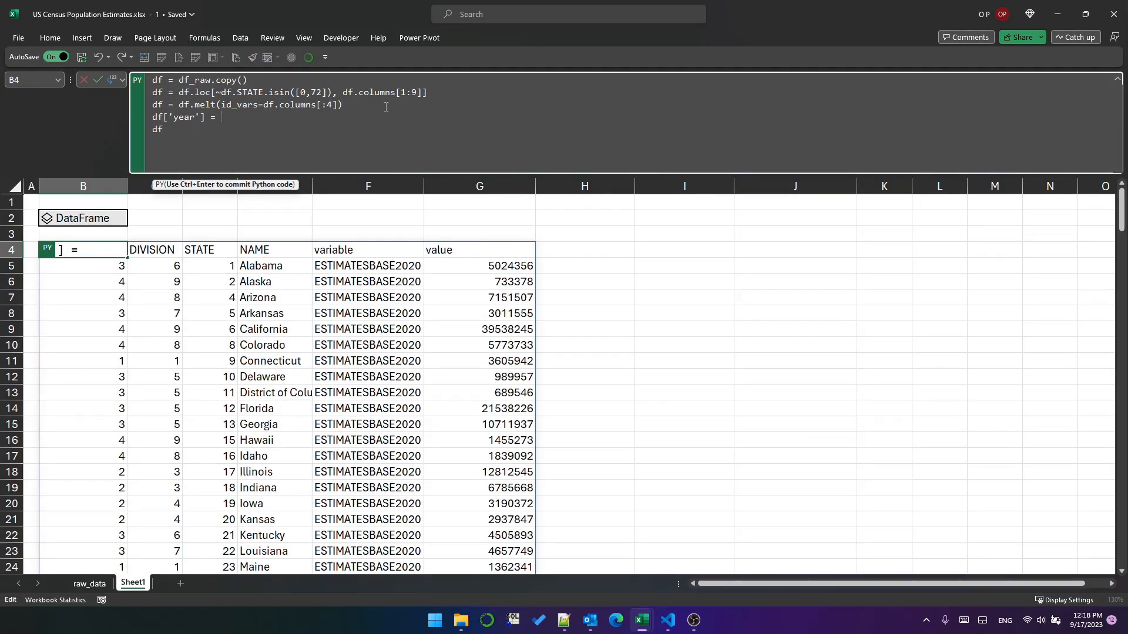
type("df.variable.str[")
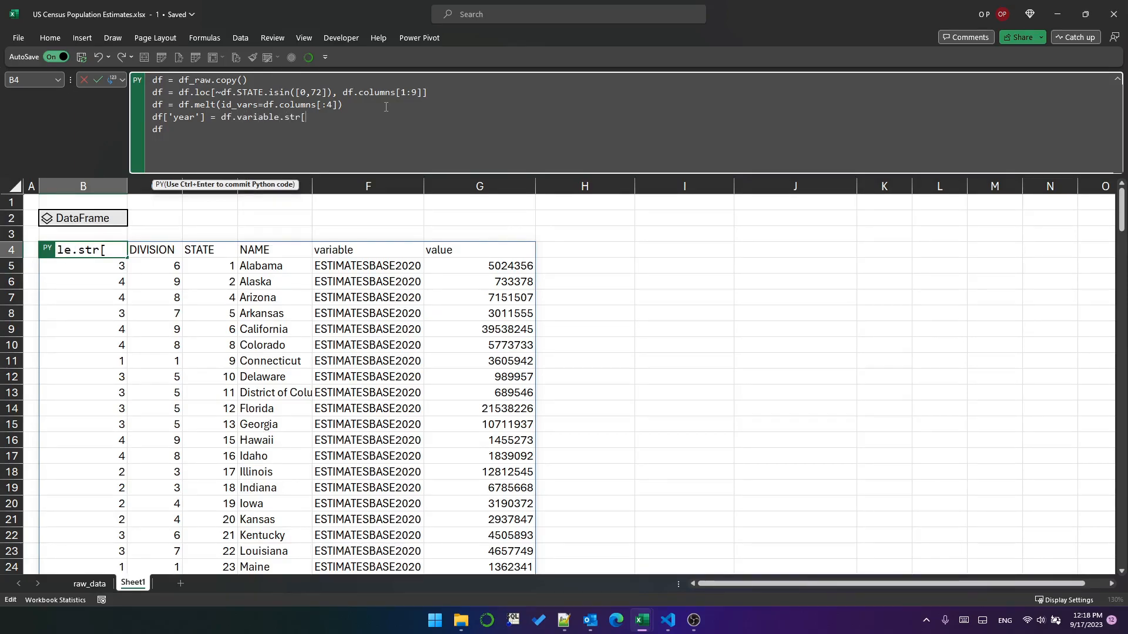
type("-4:]")
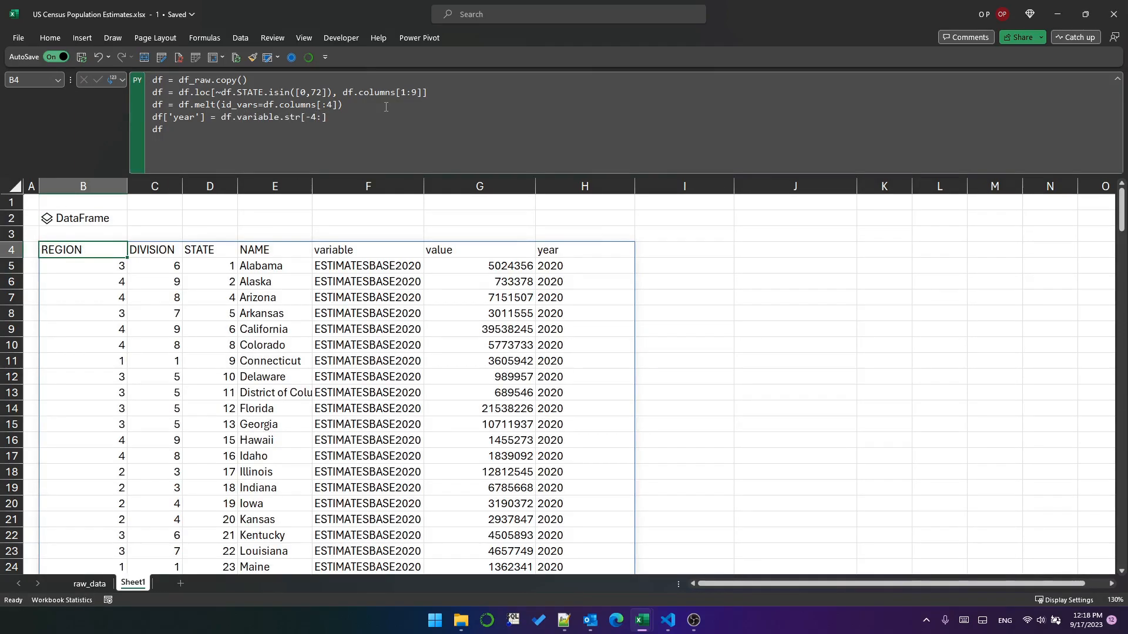
type(".astype(int")
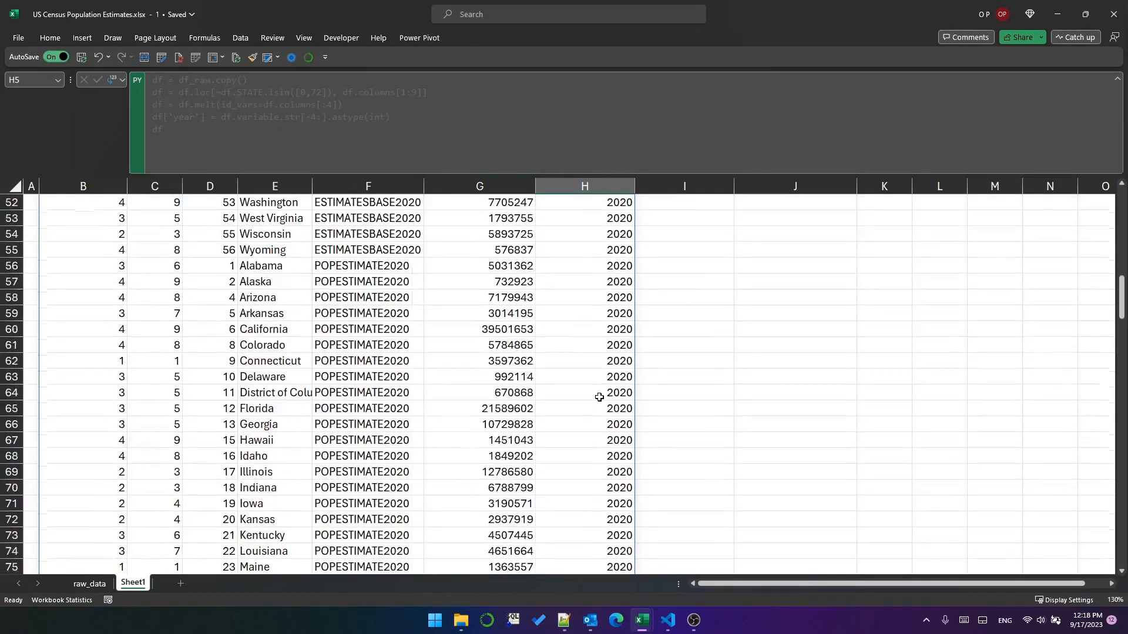
left_click_drag(368, 218, 368, 249)
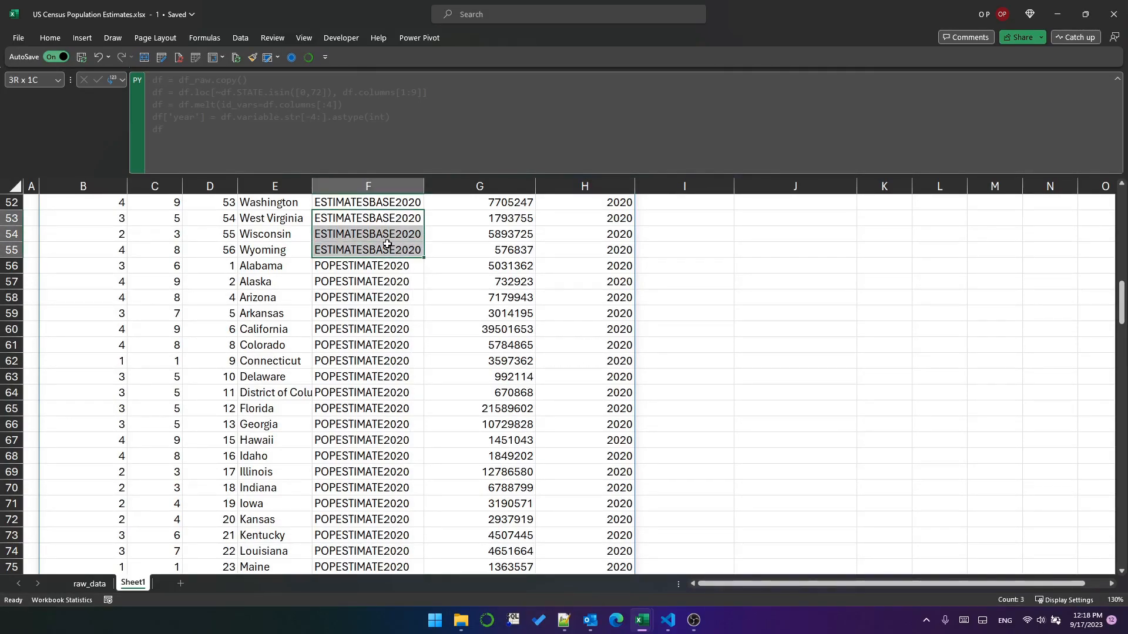
left_click(368, 265)
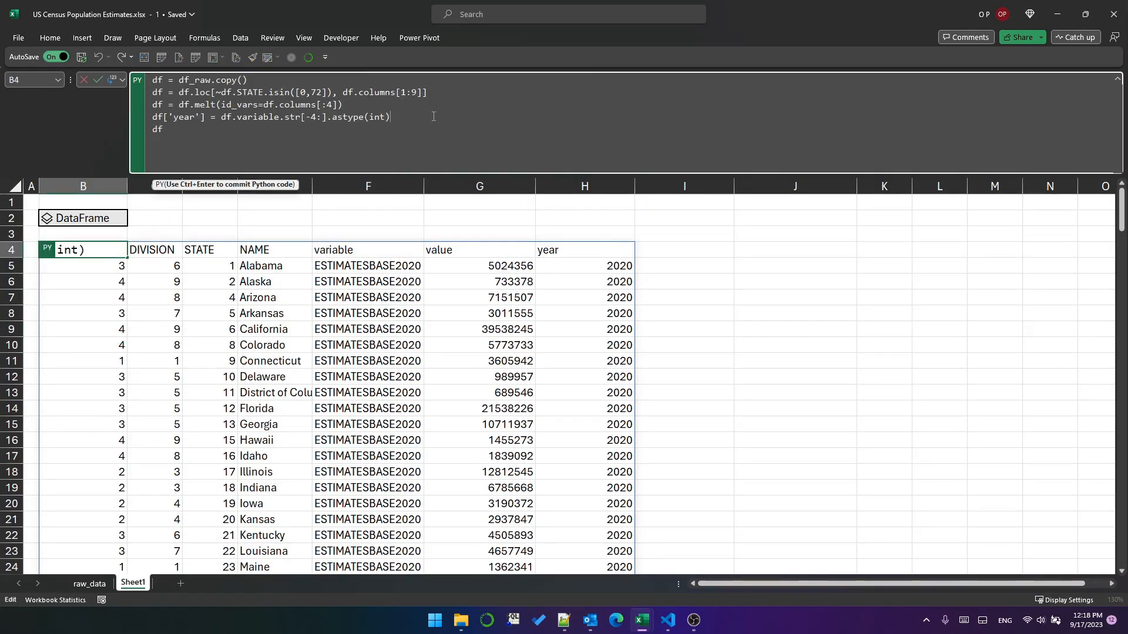
Set year to 'BASE 2020' where the variable name doesn't start with 'POP'.
type("df['year'] =")
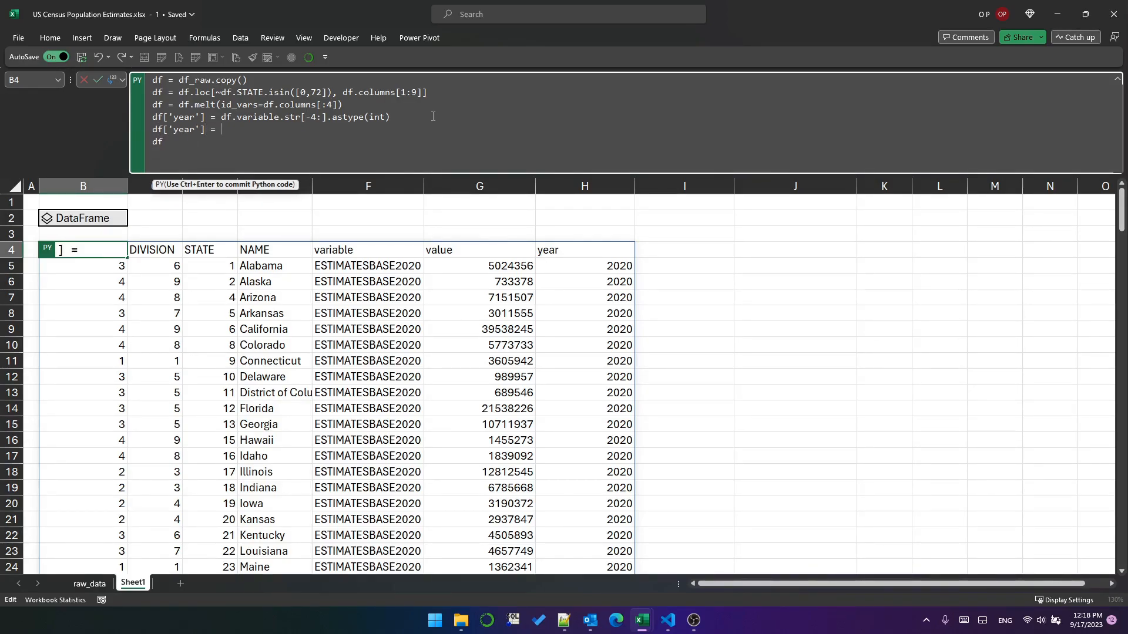
type("df.year.where(df.vari")
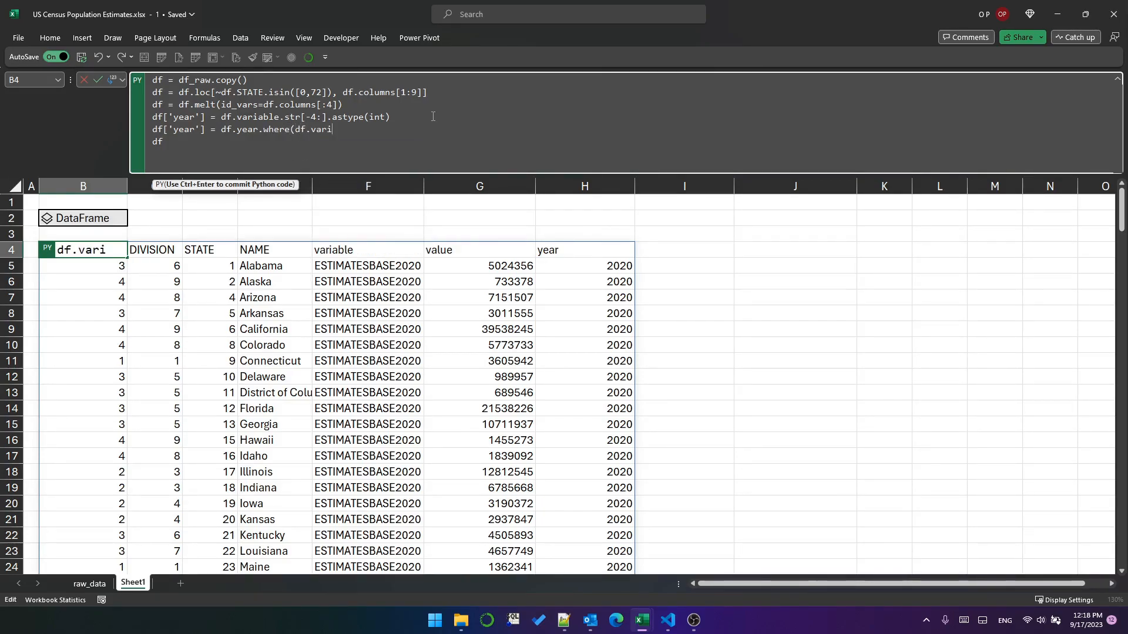
type("able")
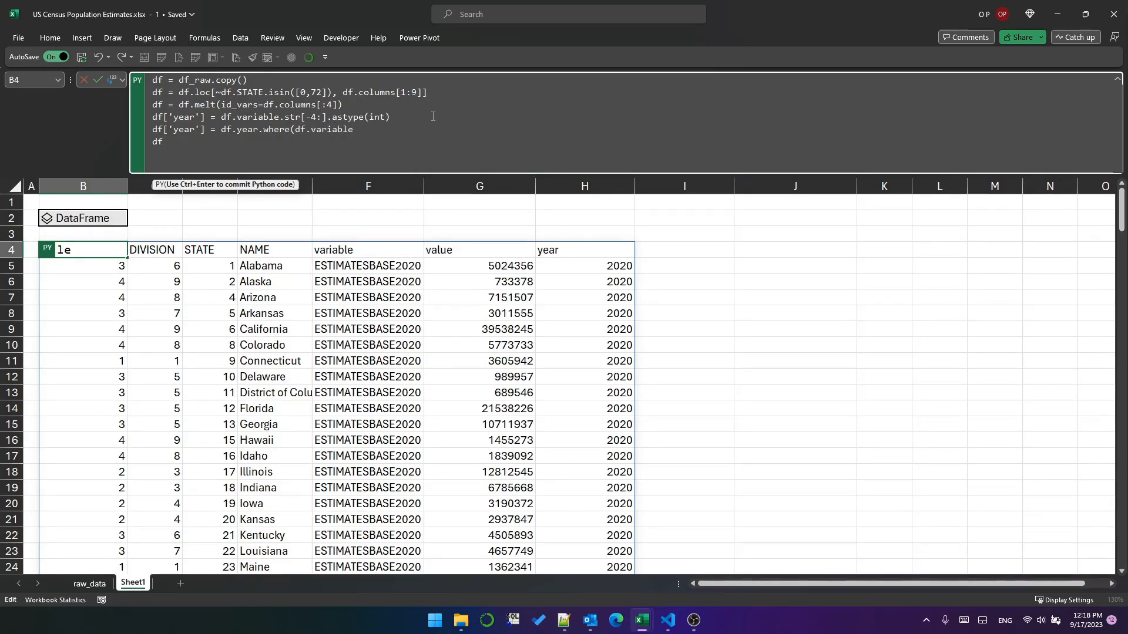
type(".str[:3")
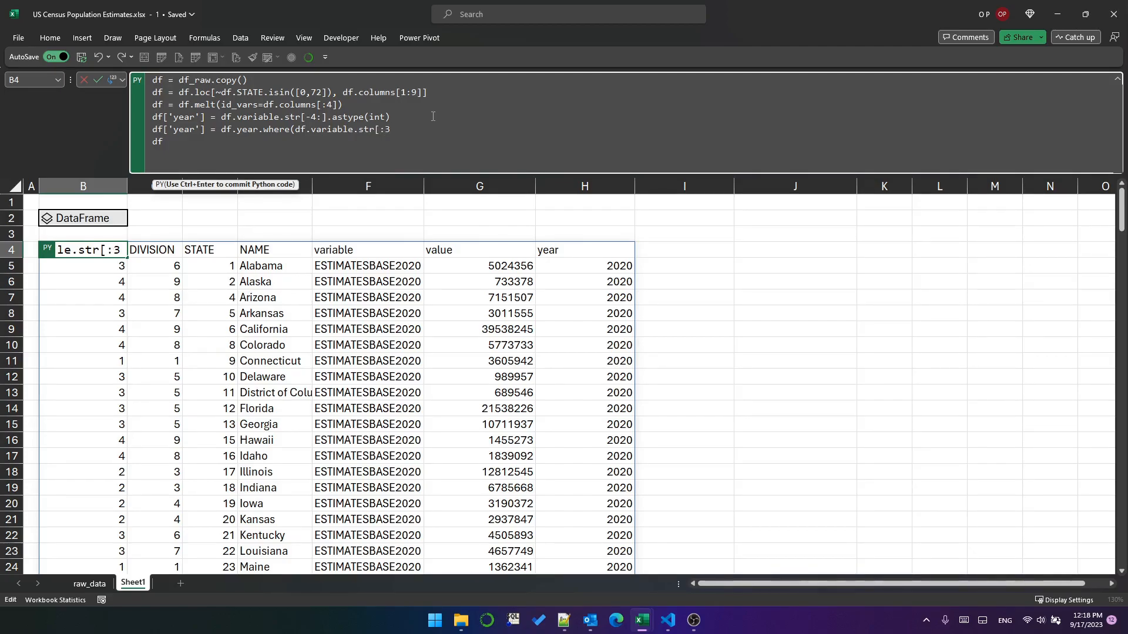
type("== '")
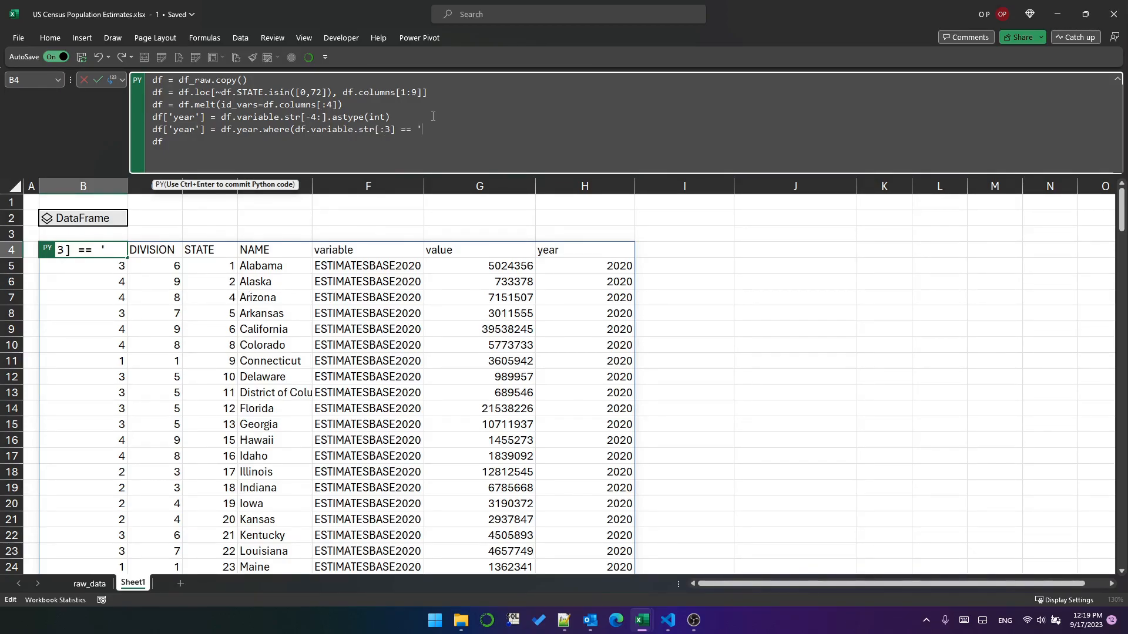
type("POP', 'BASE 2020')")
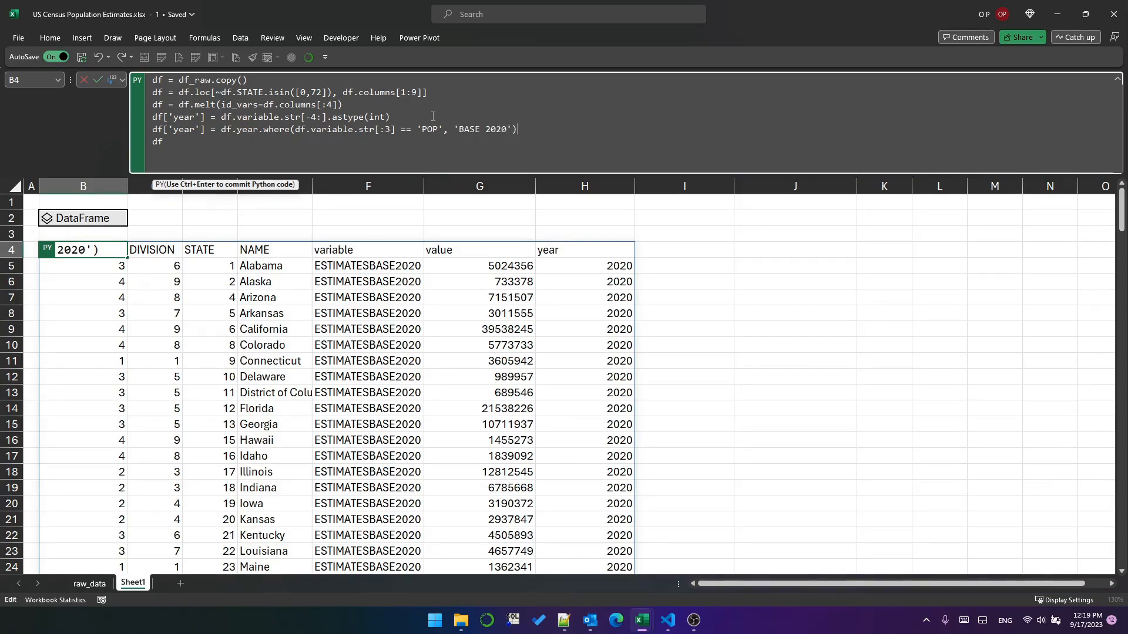
Drop the variable column in place and lowercase all column names.
scroll("down", 3)
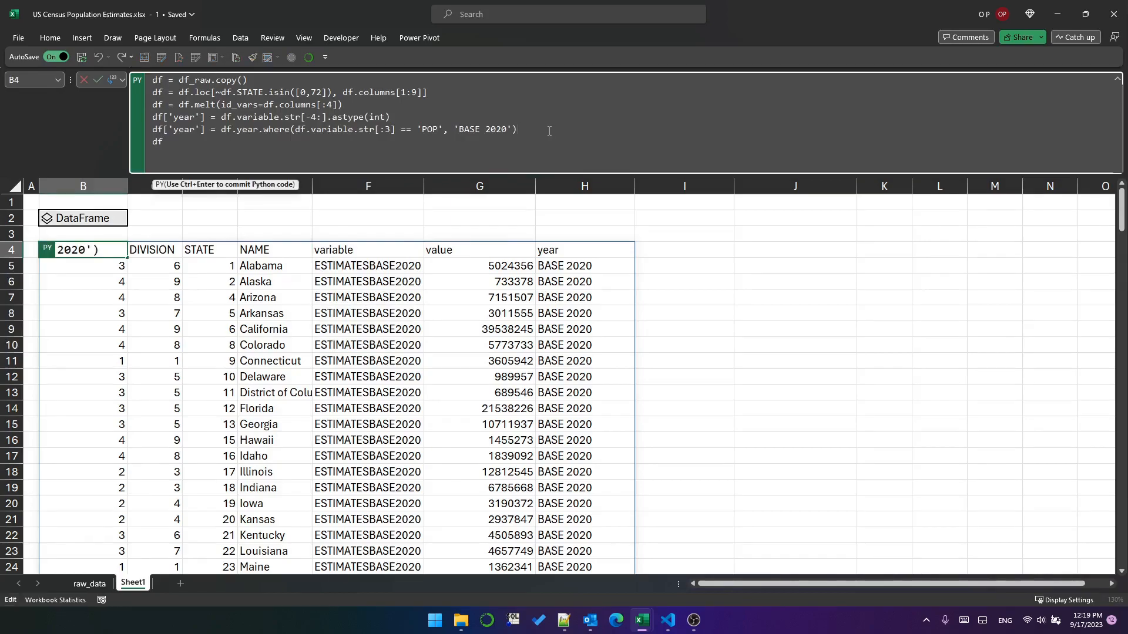
type("df.drop(columns='variable',")
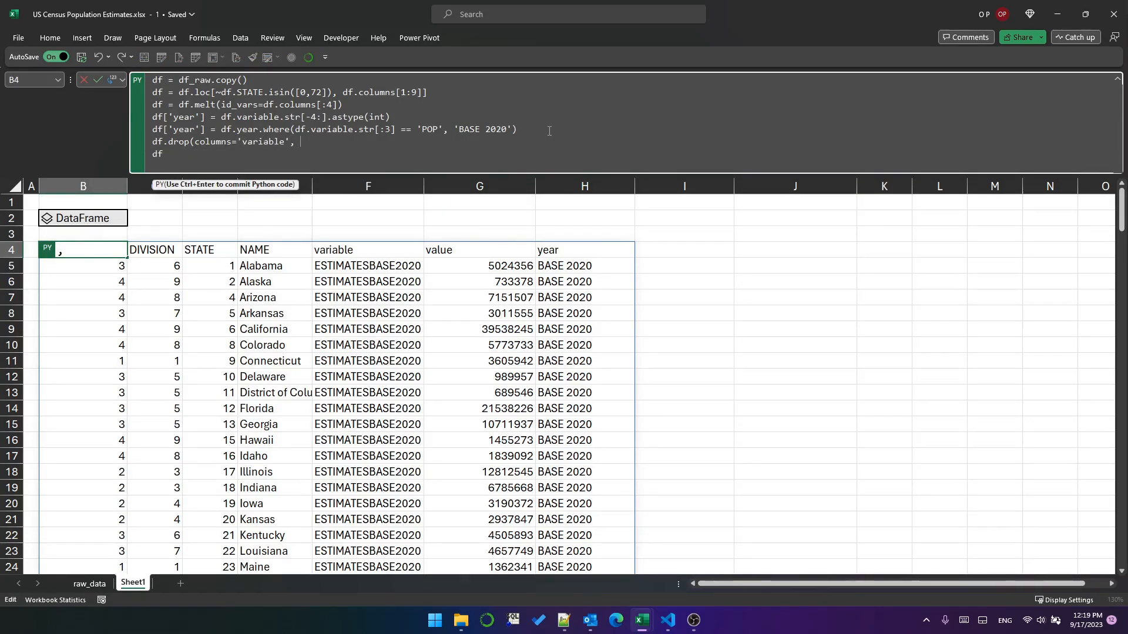
type("inplace=True)")
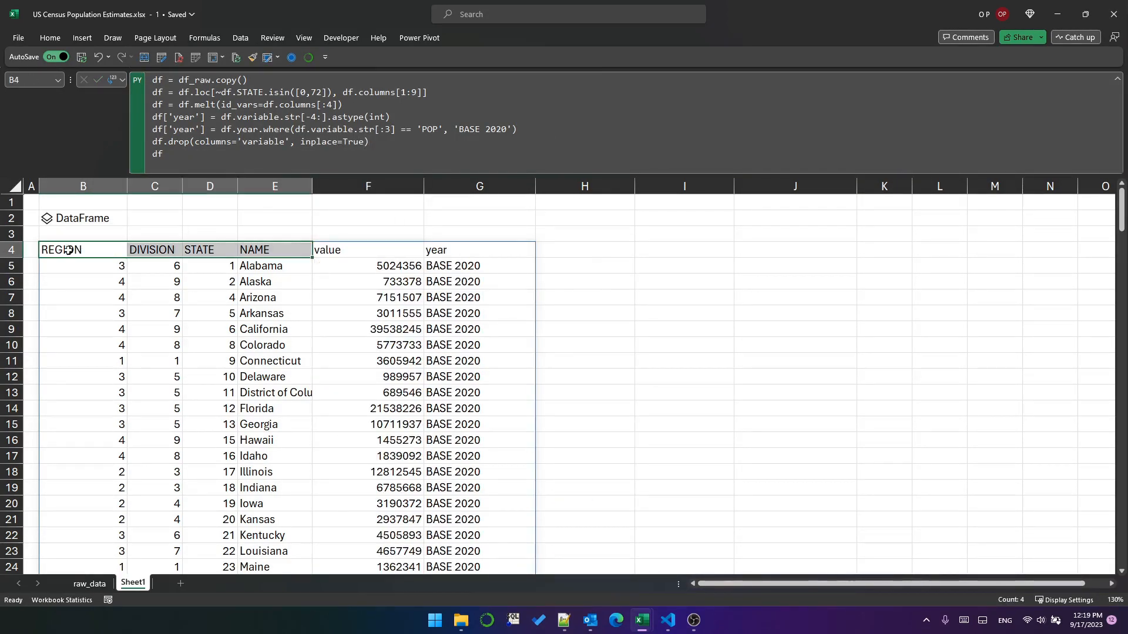
type("df.columns = df.columns.str.lower()")
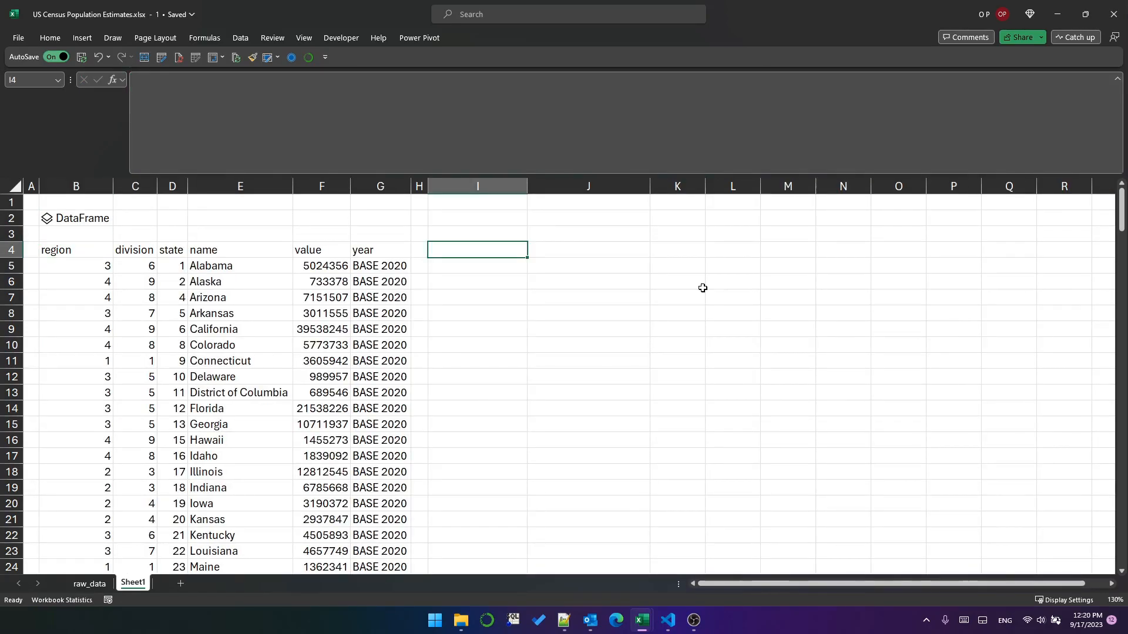
Enter =FORMULATEXT.PY(B4) in I4 to spill the Python code.
type("=FORMULATEXT.PY(")
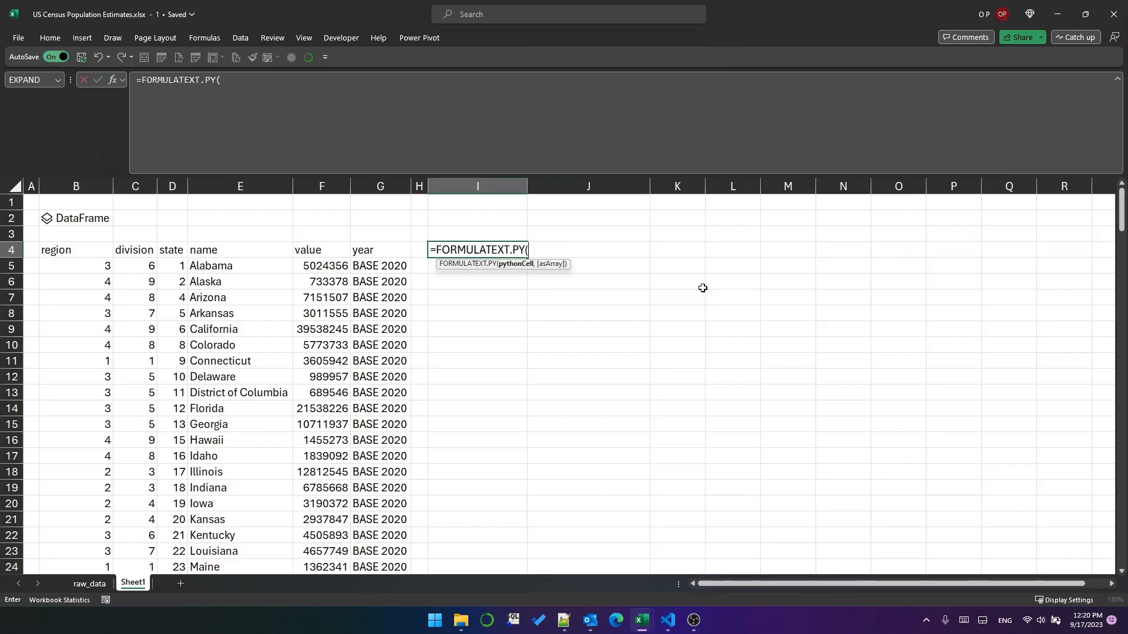
left_click(76, 249)
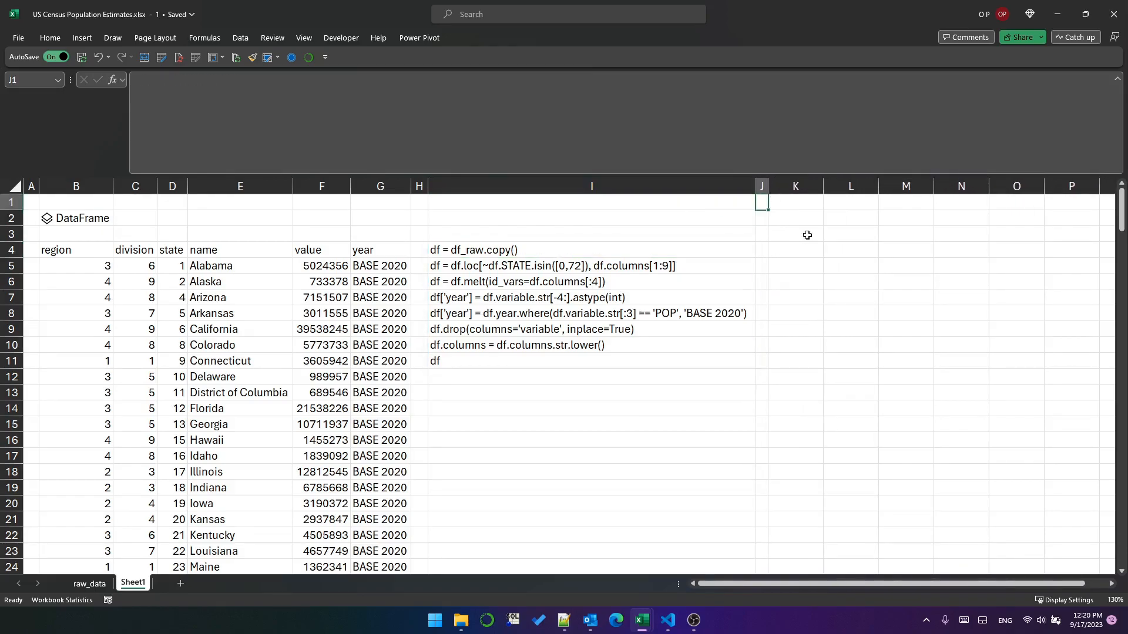
Type a chained df = (df_raw.loc[...] .melt(id_vars=df_raw.columns[:4])) Python cell in K4.
type("d")
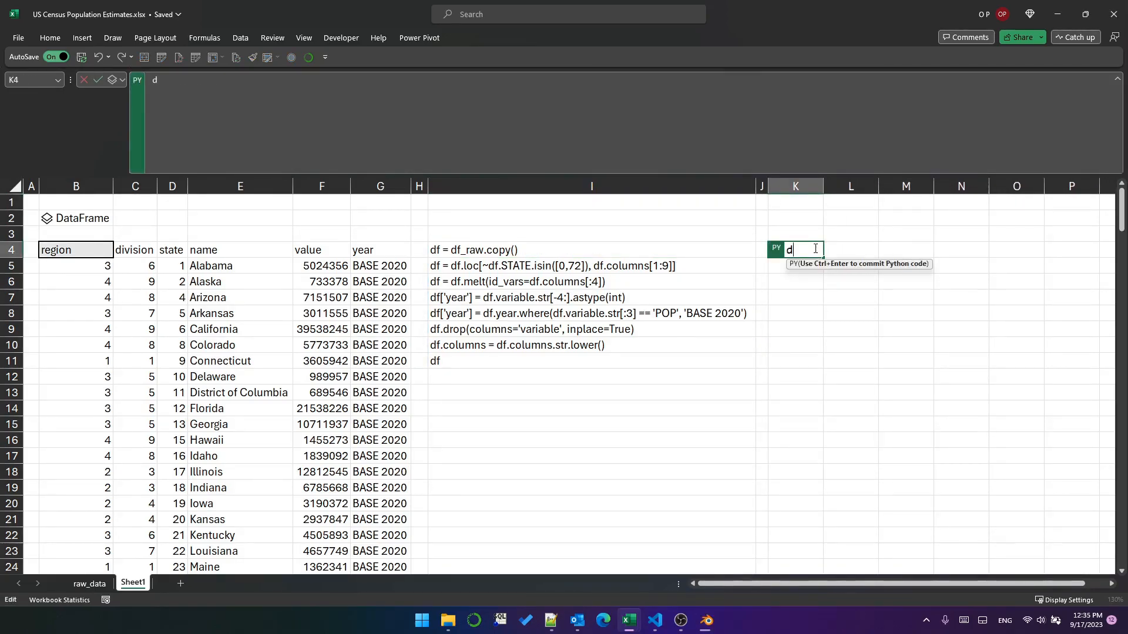
type("f = (df_raw")
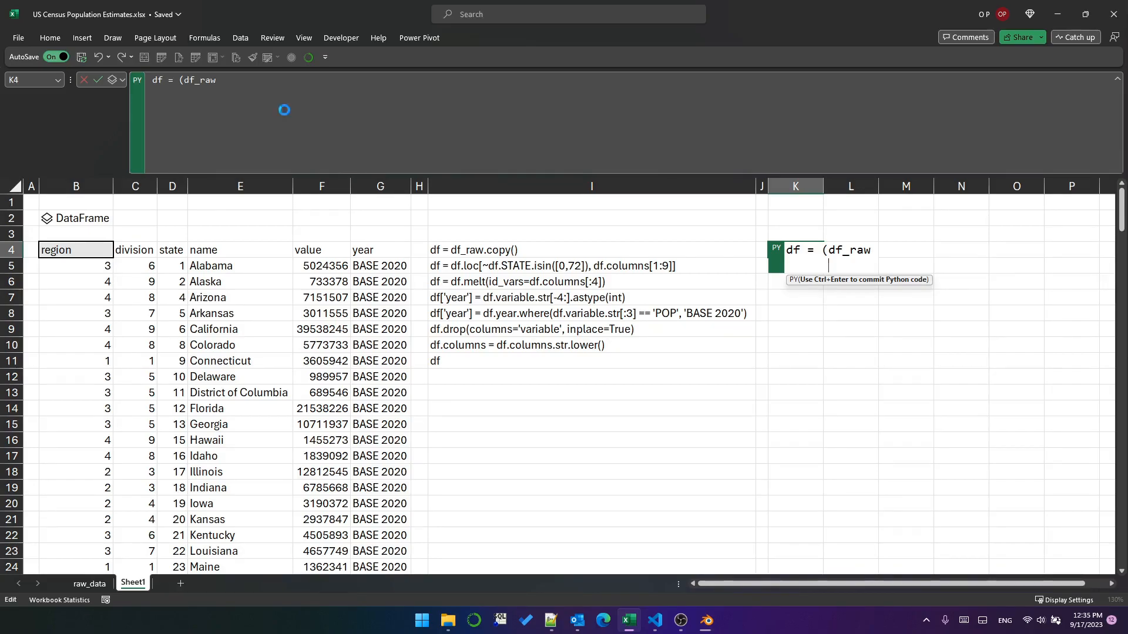
type(".loc[~df_raw.STATE.isin([0,72]), df_raw.columns[1:9]]")
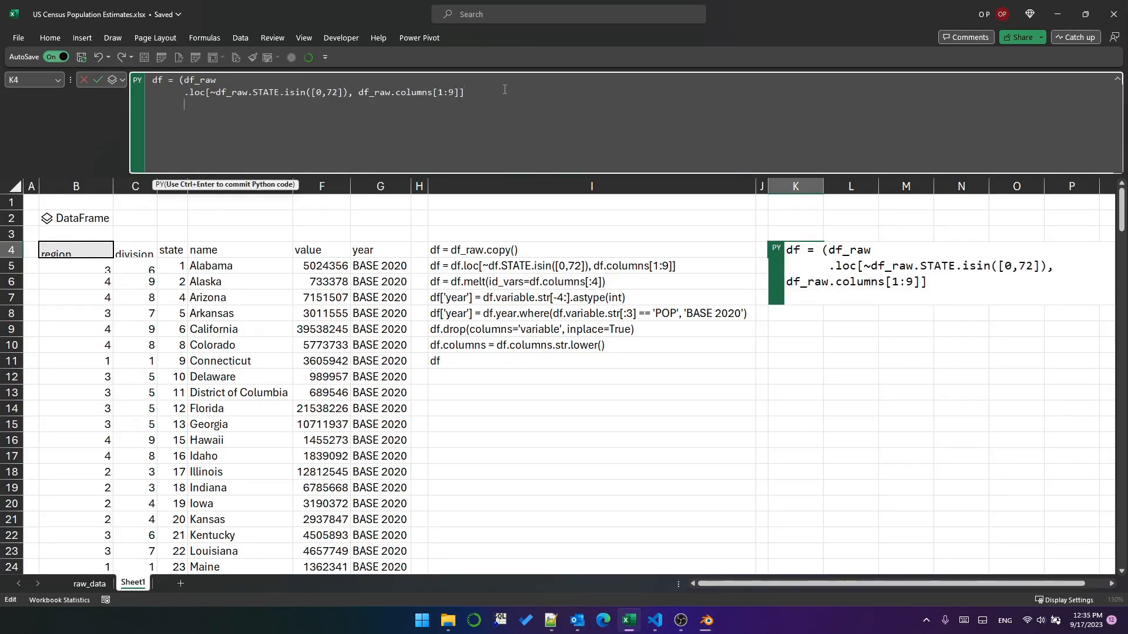
type(".melt(")
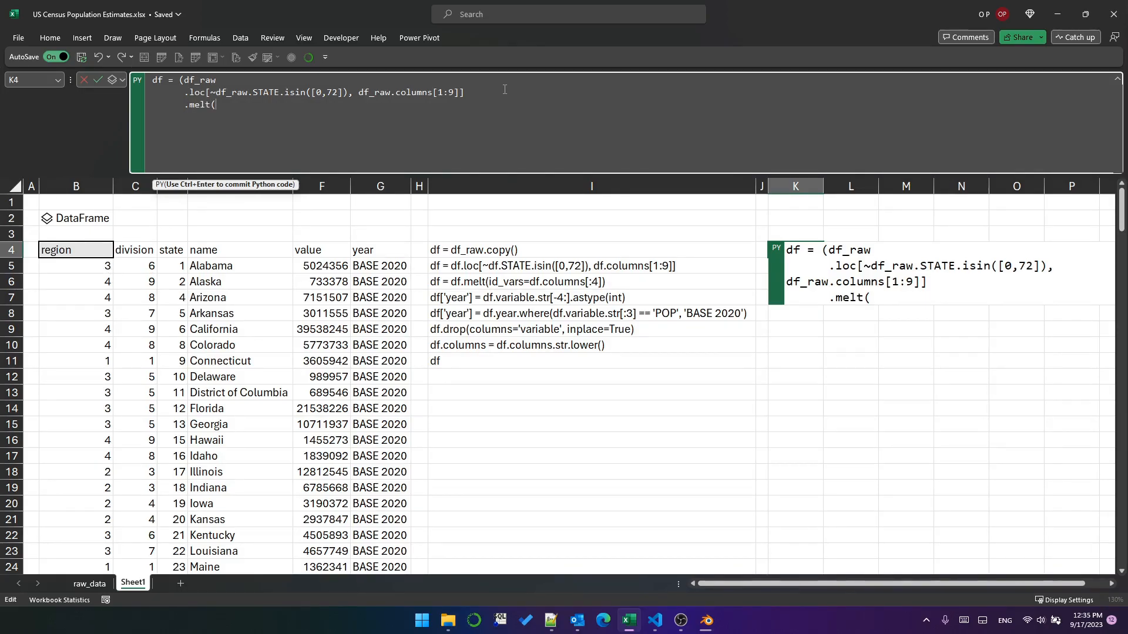
type("id_vars=df_raw.column")
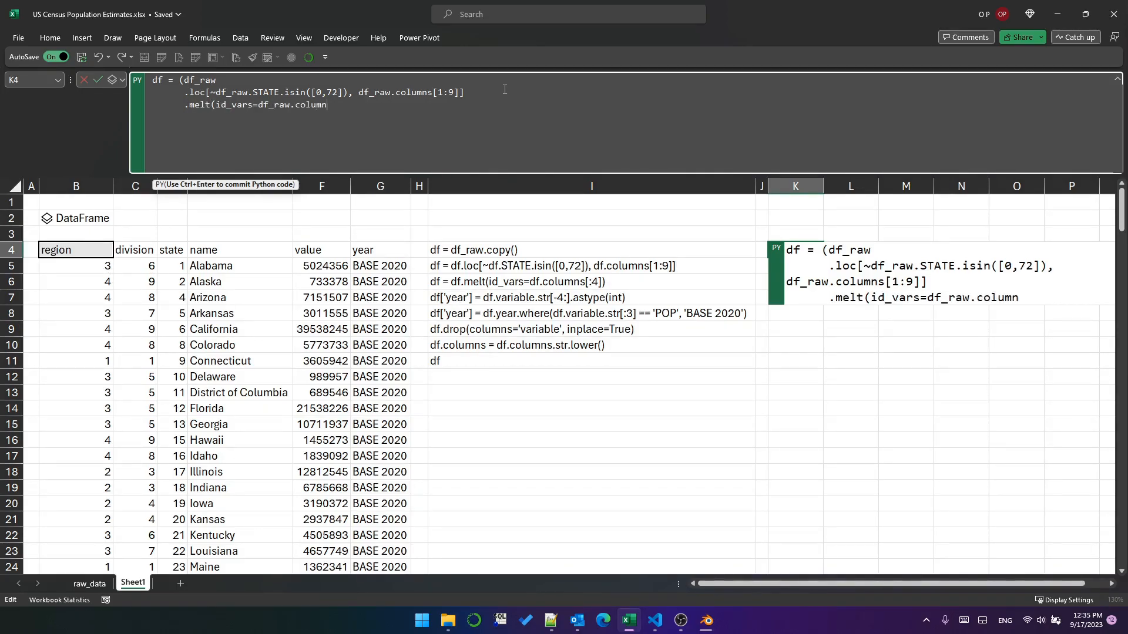
type("s[:4]))")
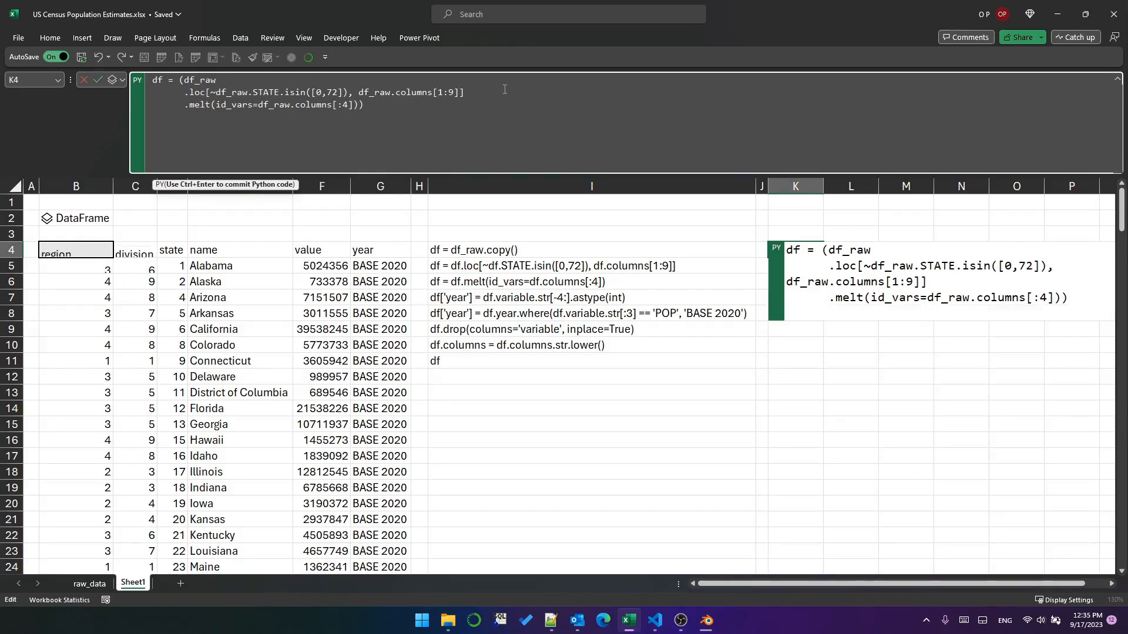
Open the K4 error message showing the KeyError for missing id_vars 'SUMLEV'.
left_click(759, 250)
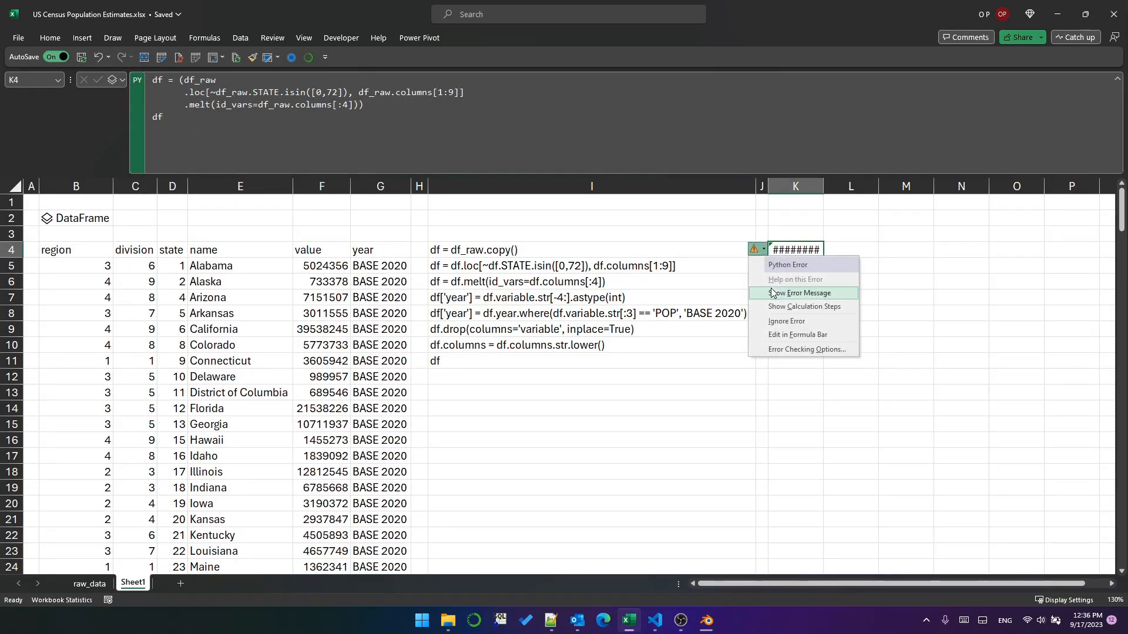
left_click(798, 293)
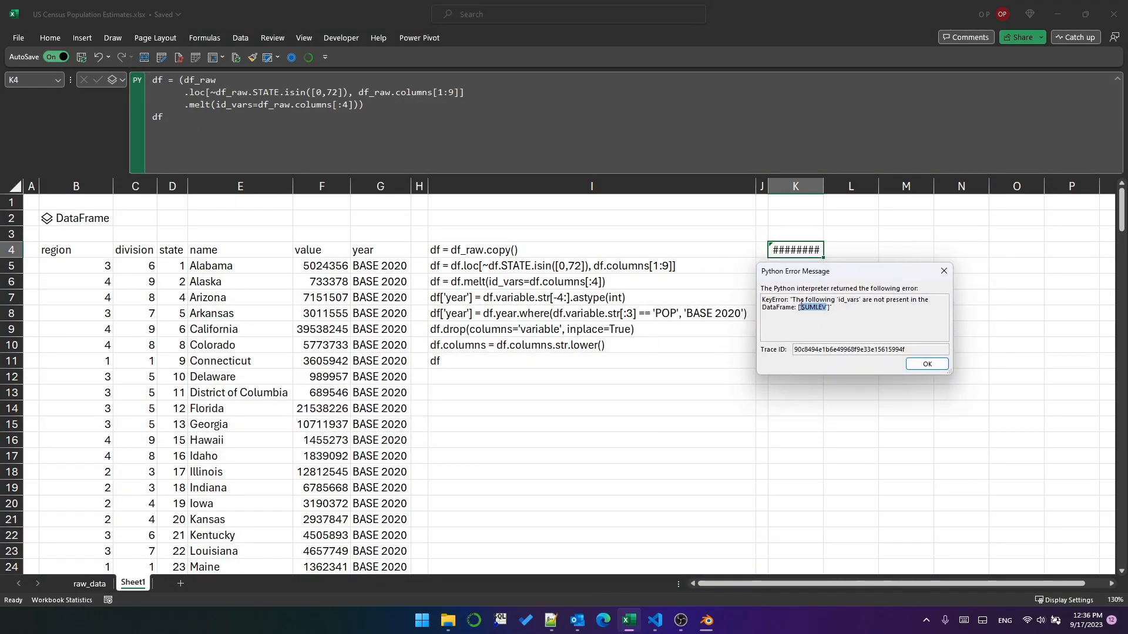
mouse_move(435, 167)
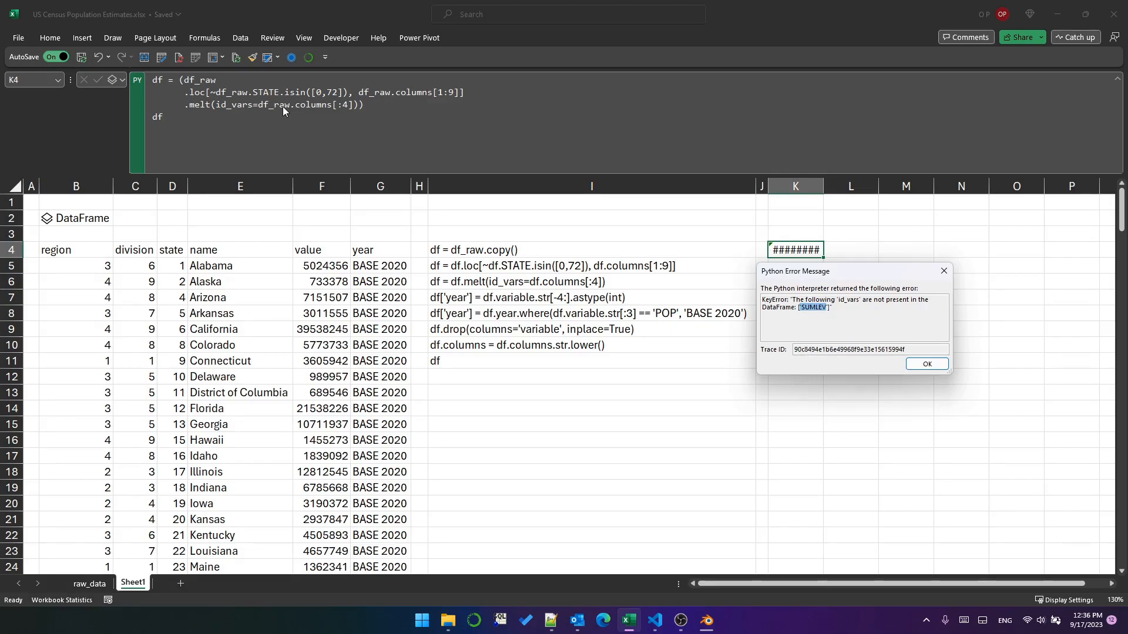
mouse_move(189, 99)
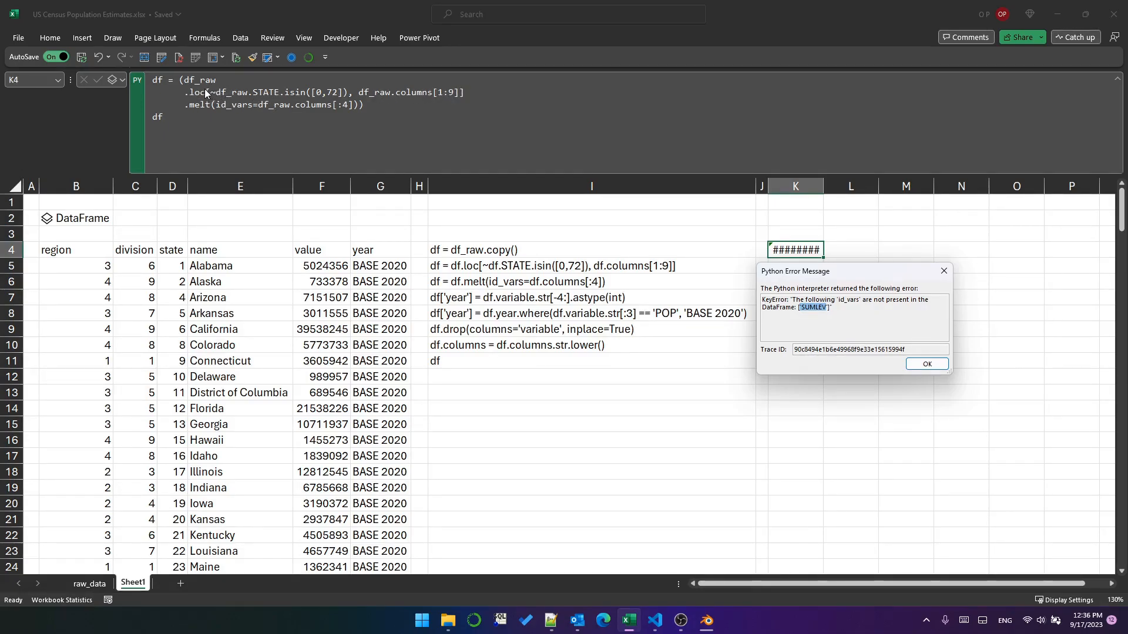
mouse_move(444, 99)
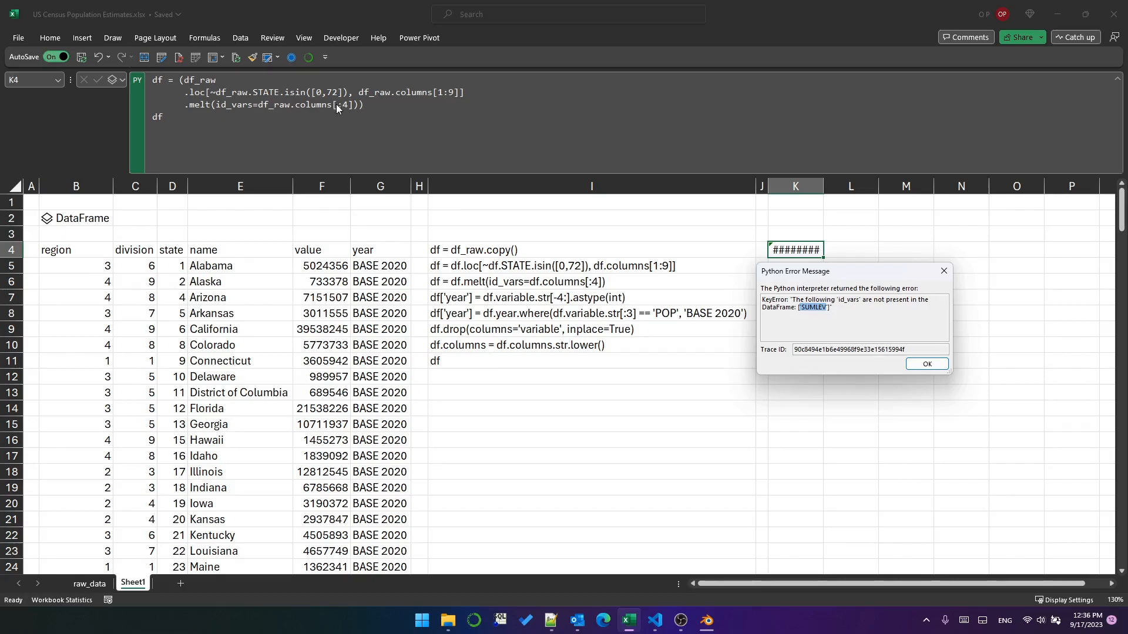
mouse_move(439, 93)
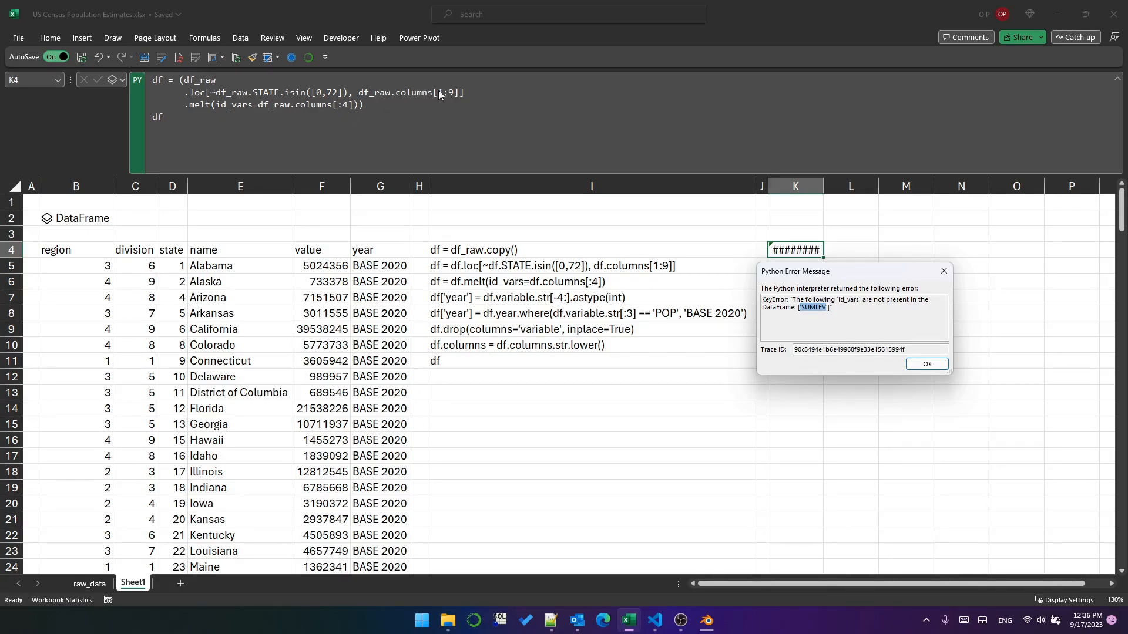
mouse_move(241, 105)
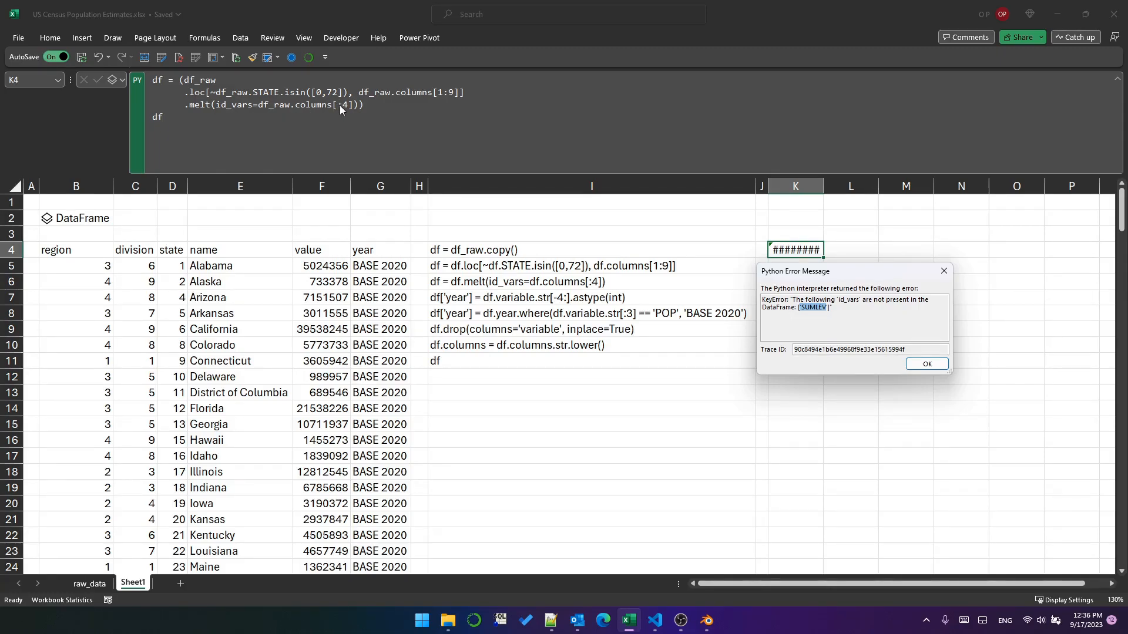
mouse_move(322, 105)
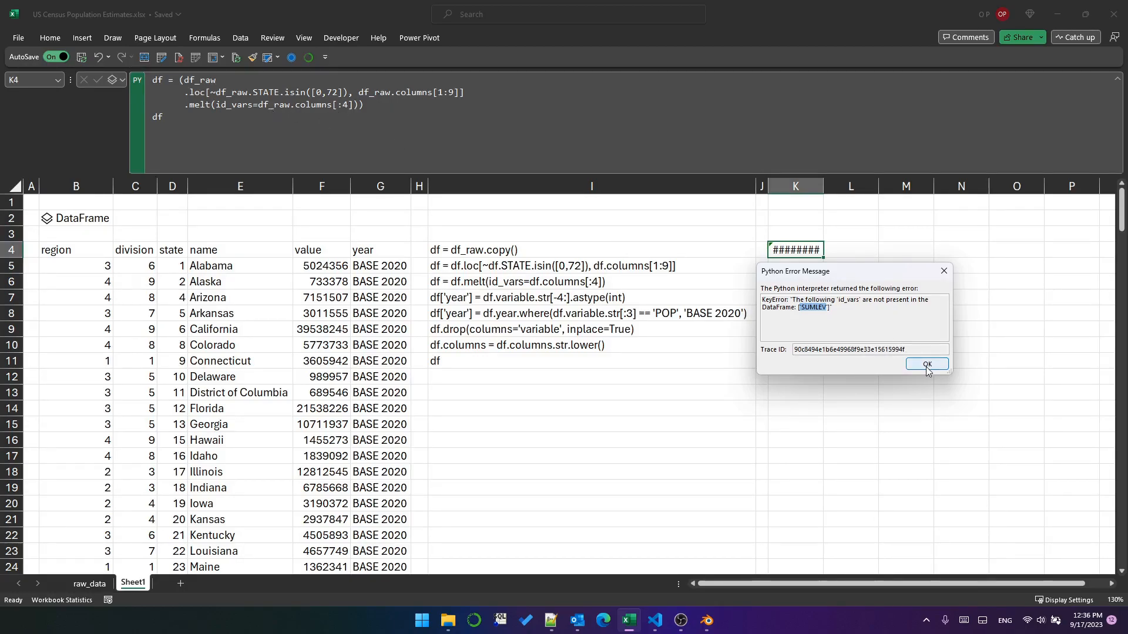
Dismiss the error and wrap the melt in .pipe(lambda df: ...) using df's columns, then run.
left_click(927, 364)
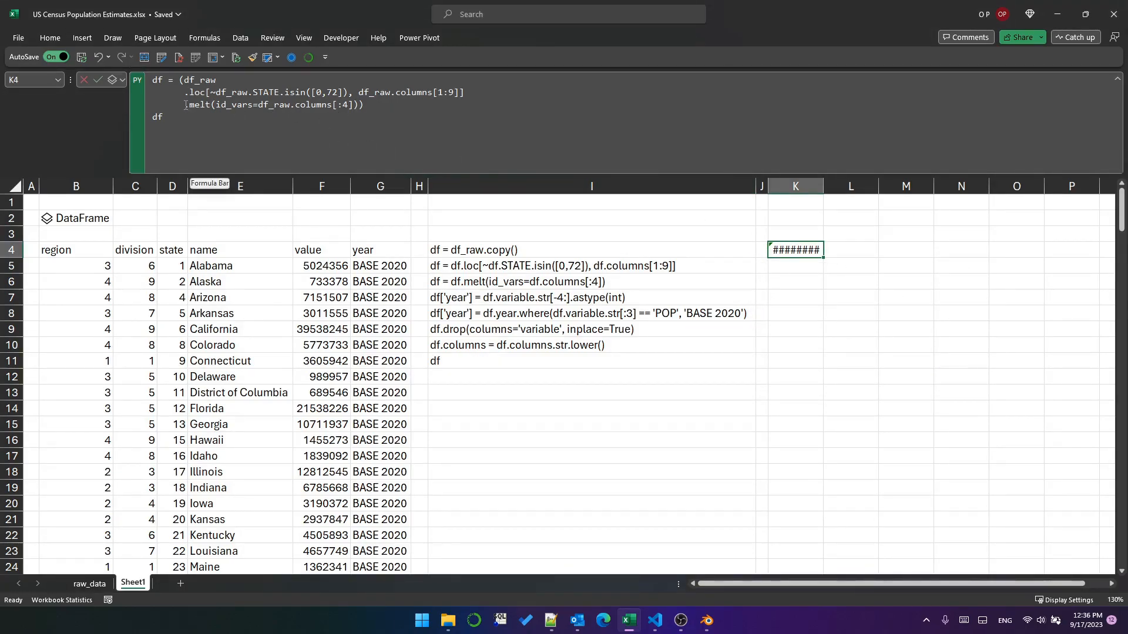
type(".pipe(lambda")
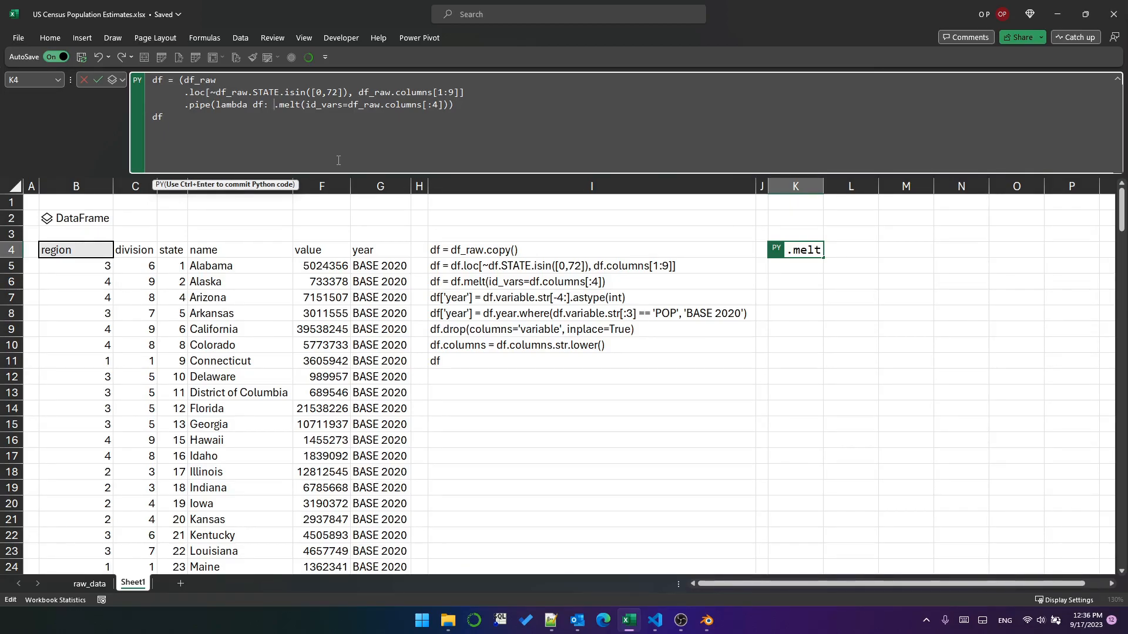
type("df")
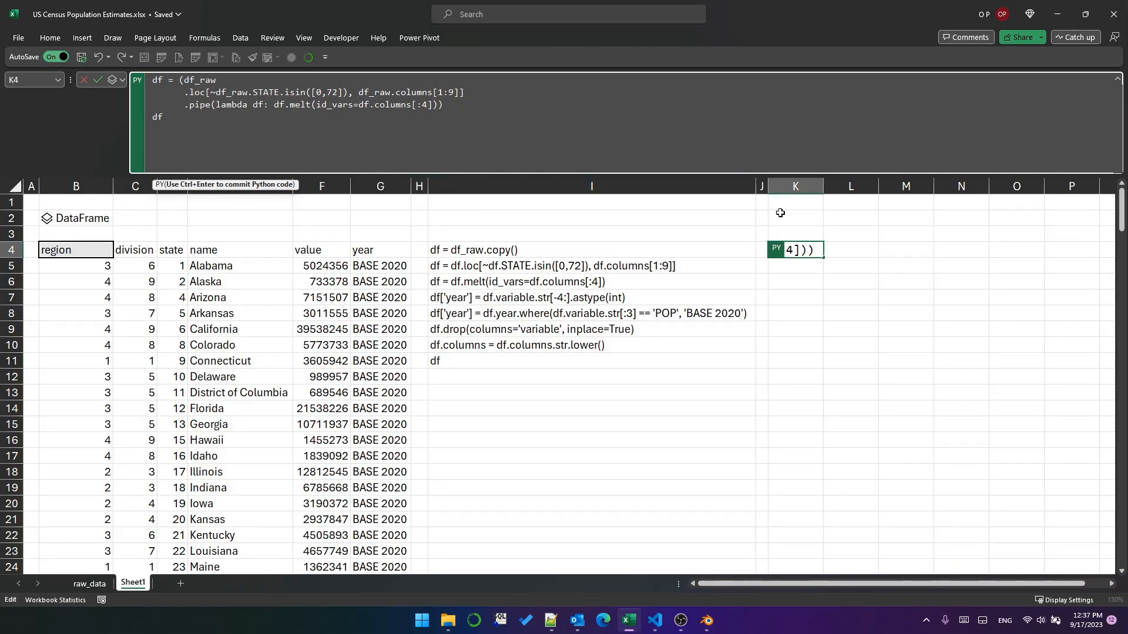
key("ctrl+enter")
type(")")
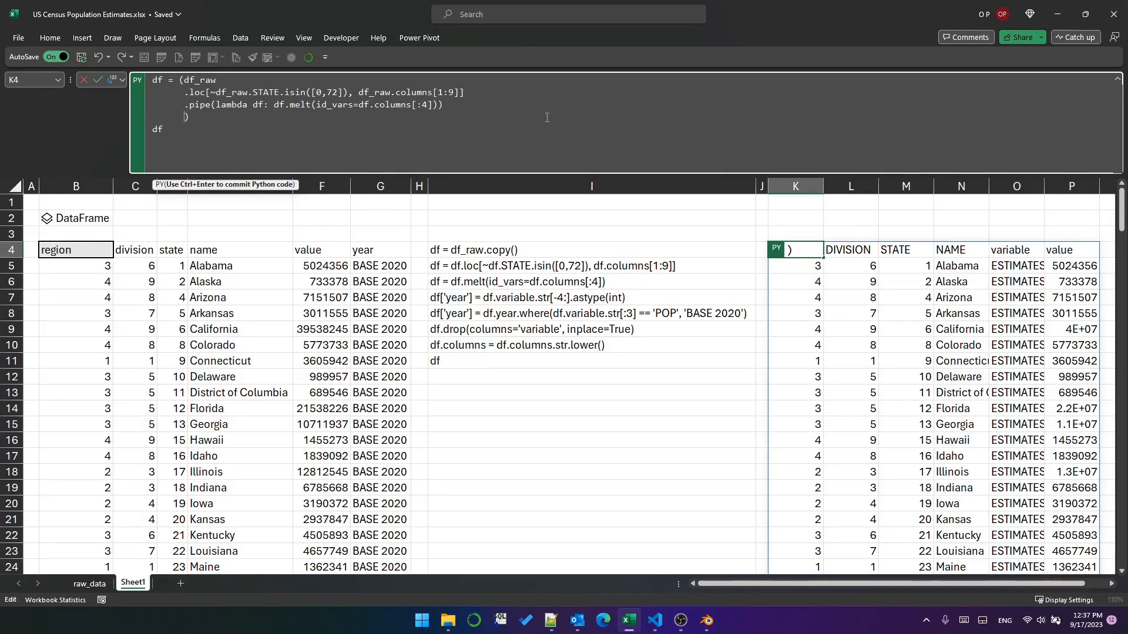
Append .assign(year=...) taking the last four digits, with 'BASE 2020' for non-POP rows.
type(".assig")
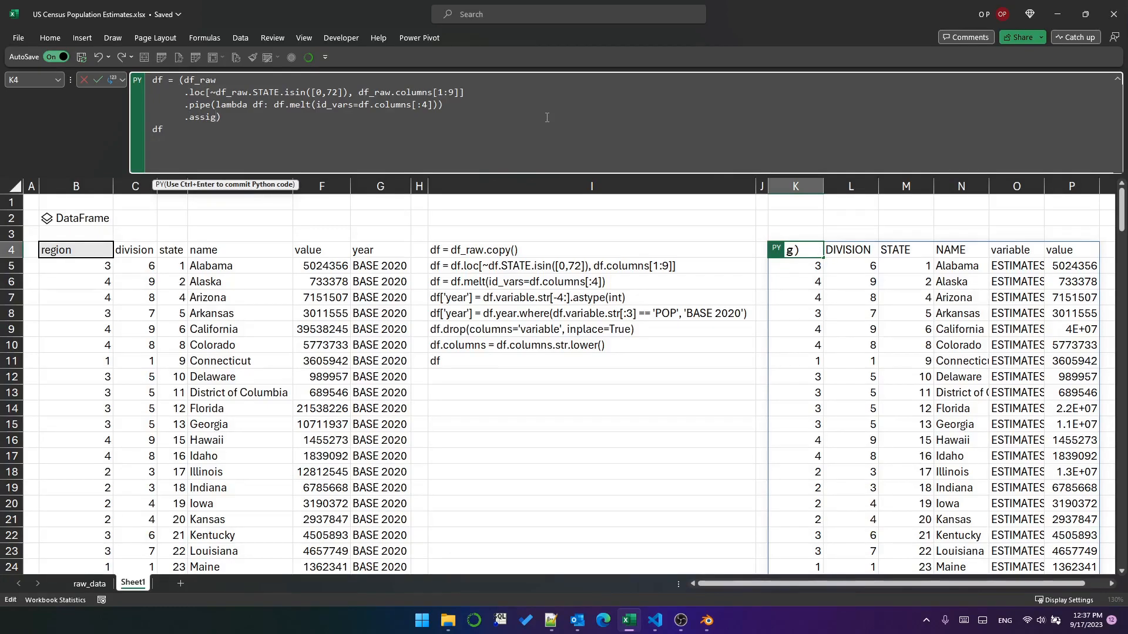
type("()")
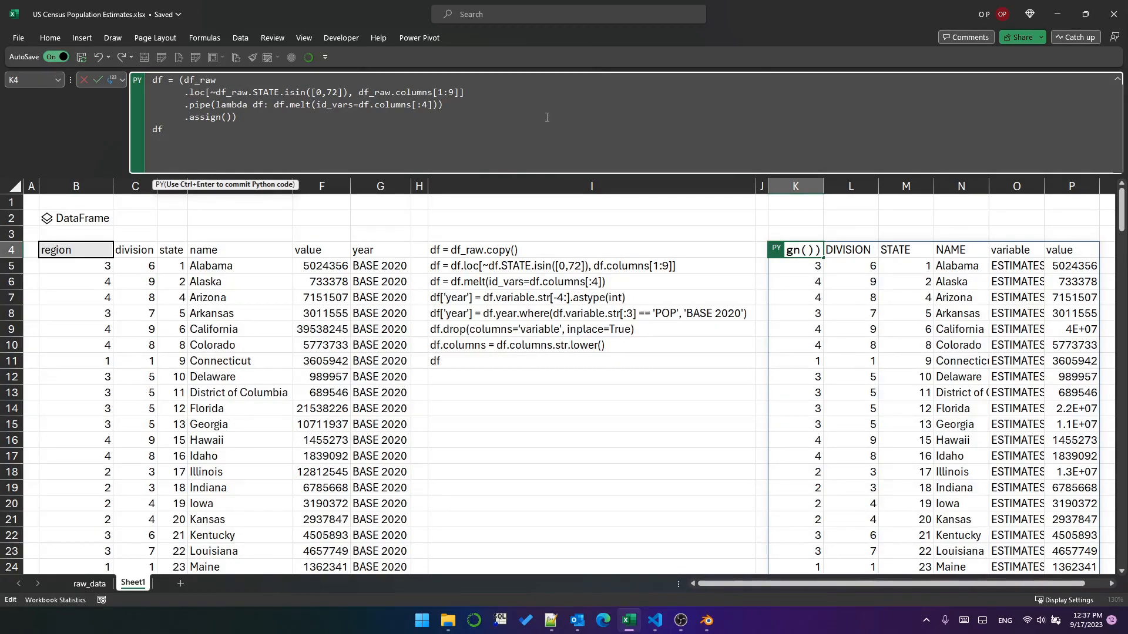
type("year=")
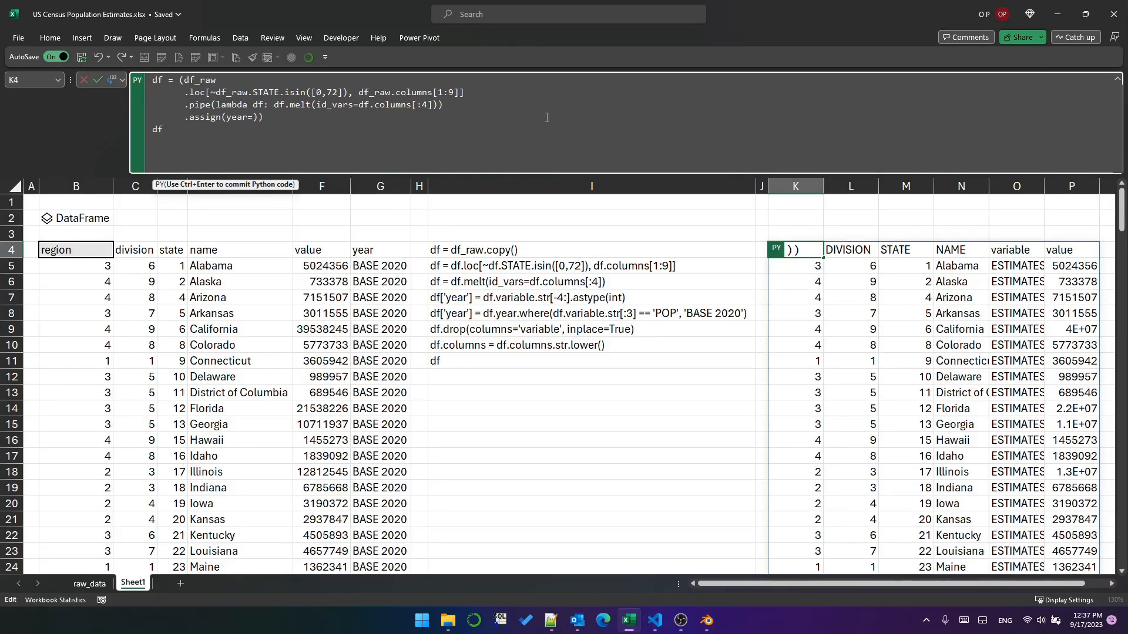
type("lambda df:")
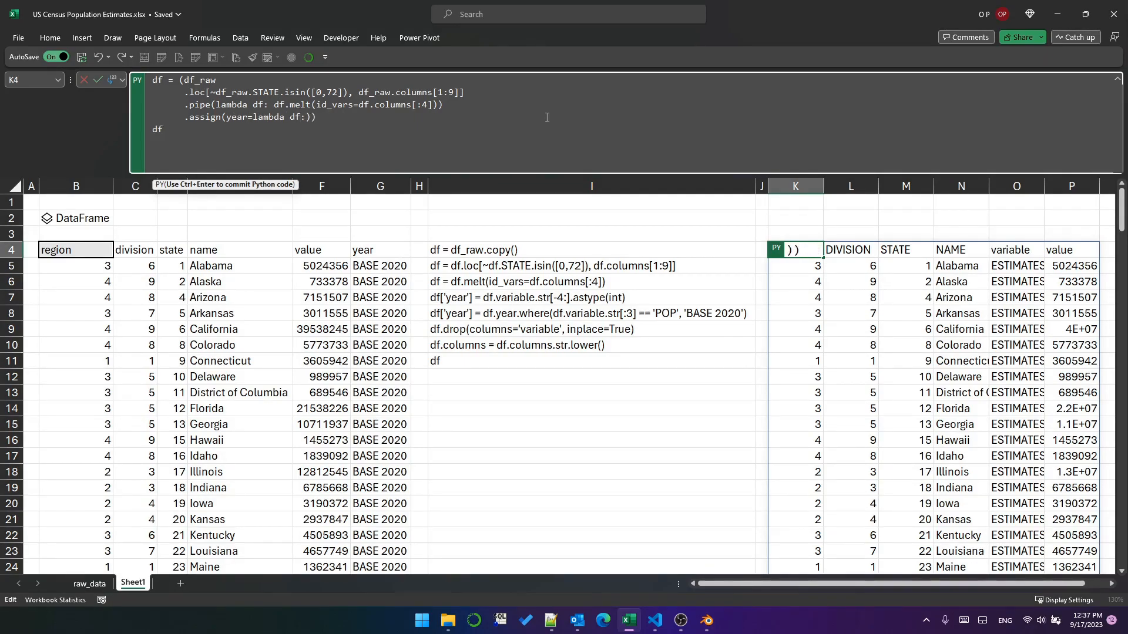
type("df.variable.str[-4:].astype(int")
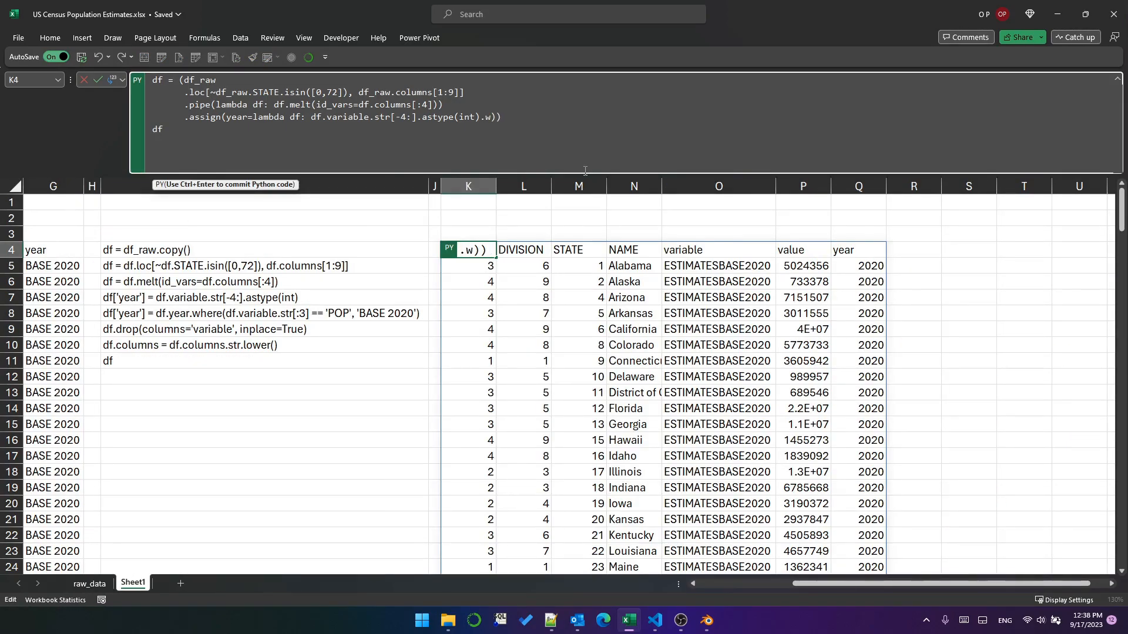
type(".where()")
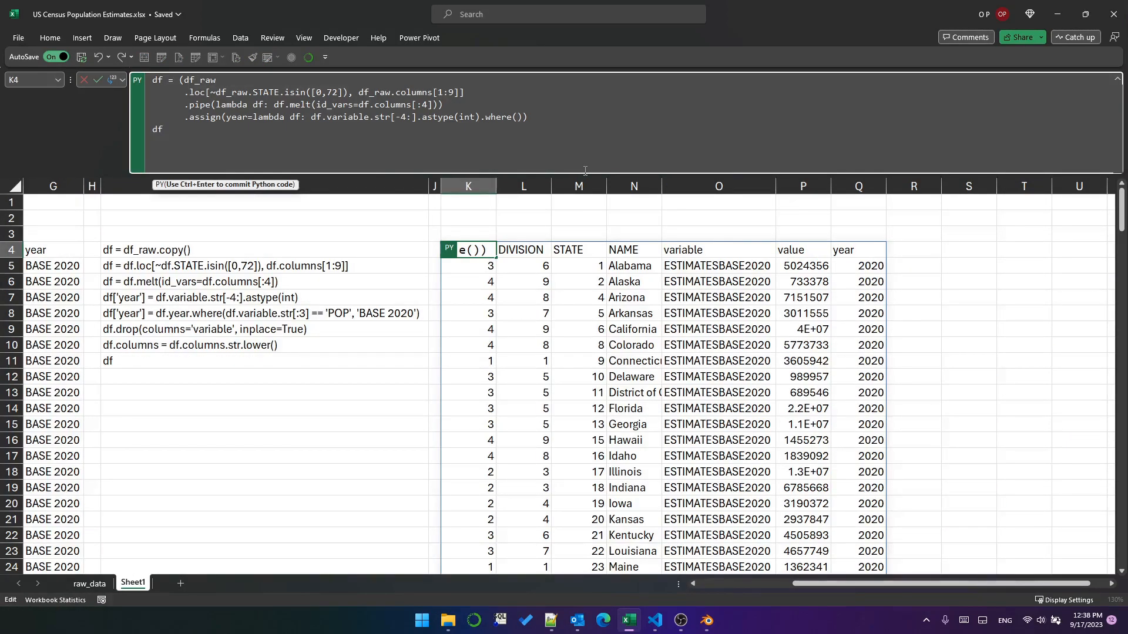
type("df.variable.str[:3] == 'POP', 'BASE 2020")
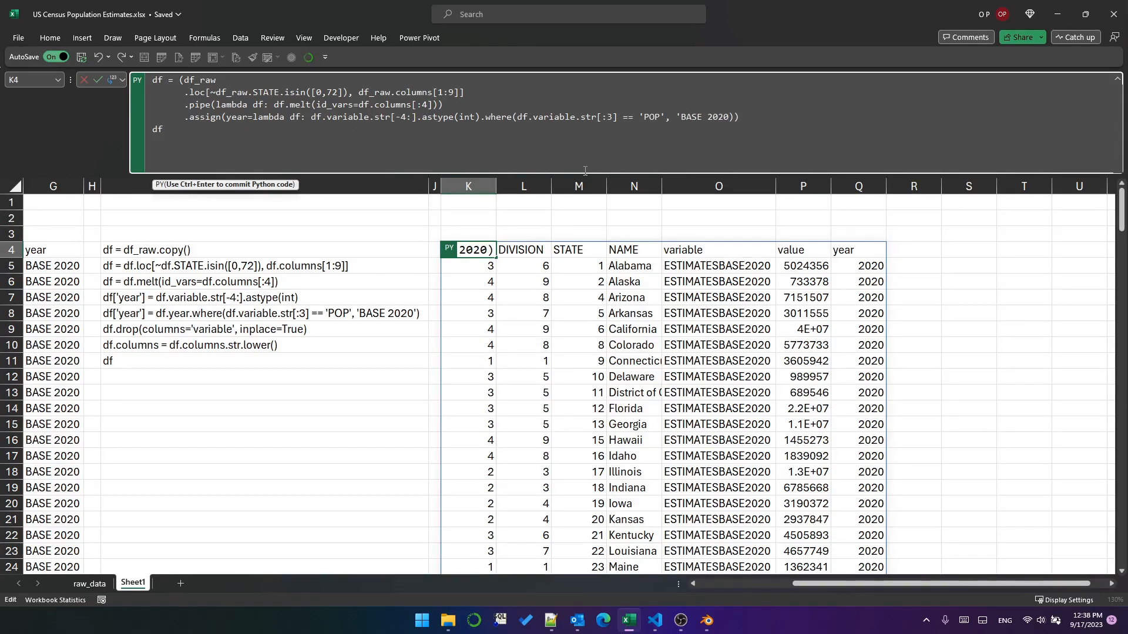
type(".drop)")
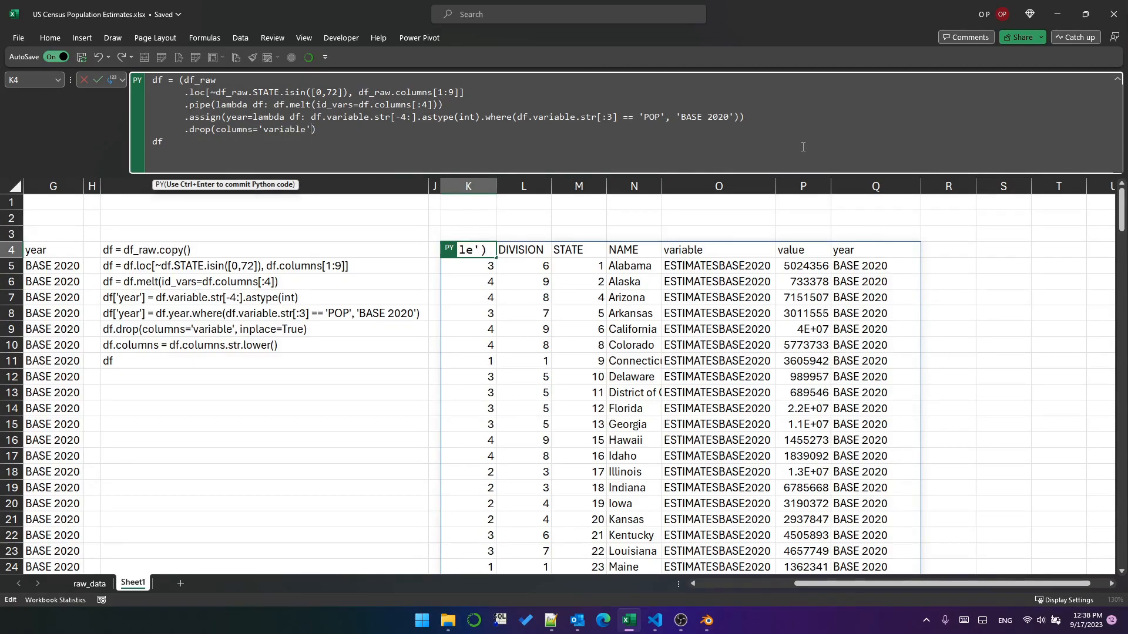
Finish the chain with .drop(columns='variable') and .rename(columns=str.lower), then run it.
type(".ren)")
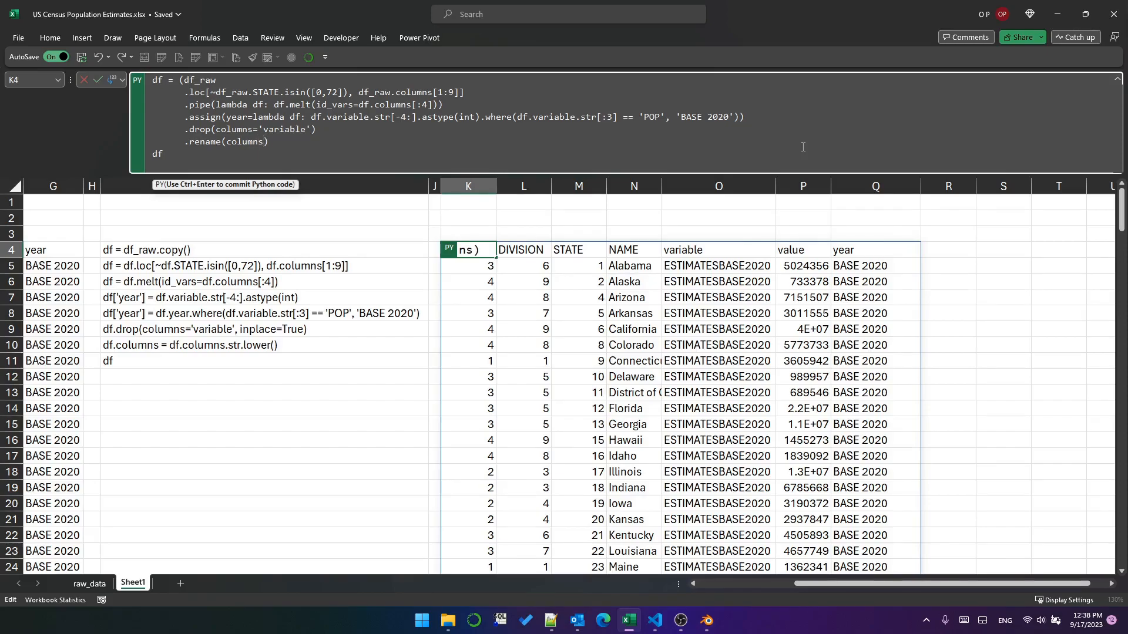
type("str.lower")
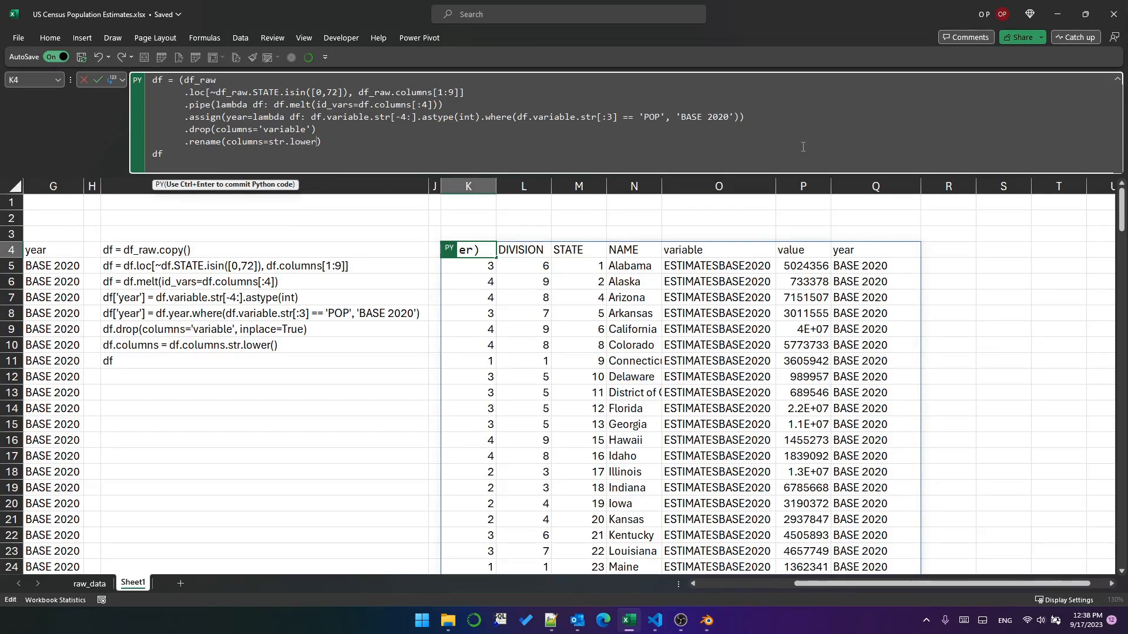
type(")")
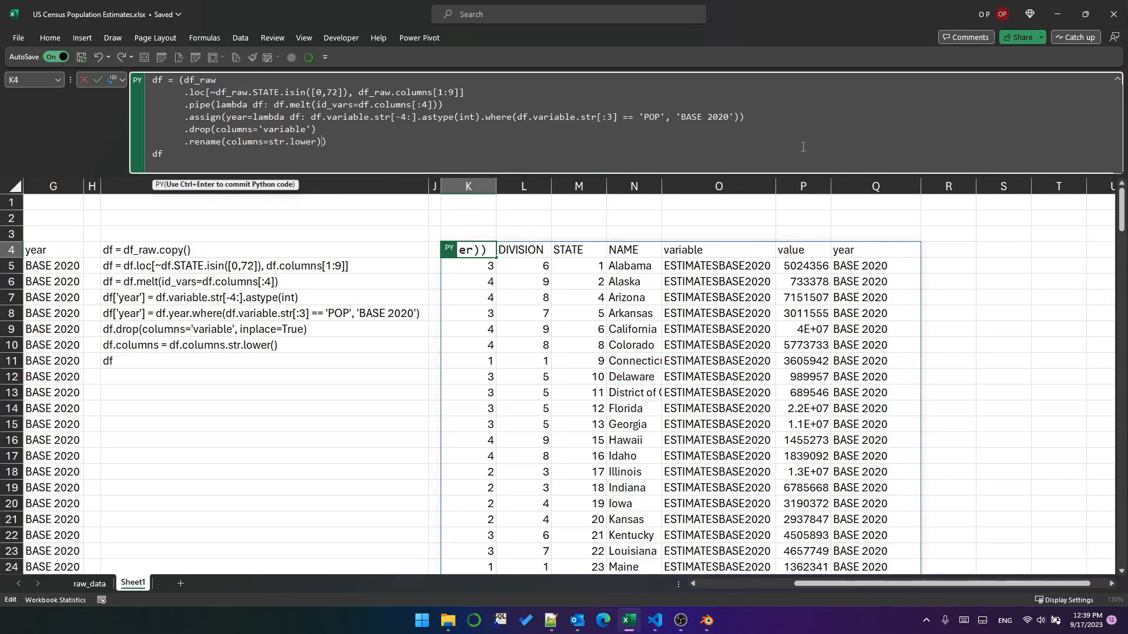
key("ctrl+enter")
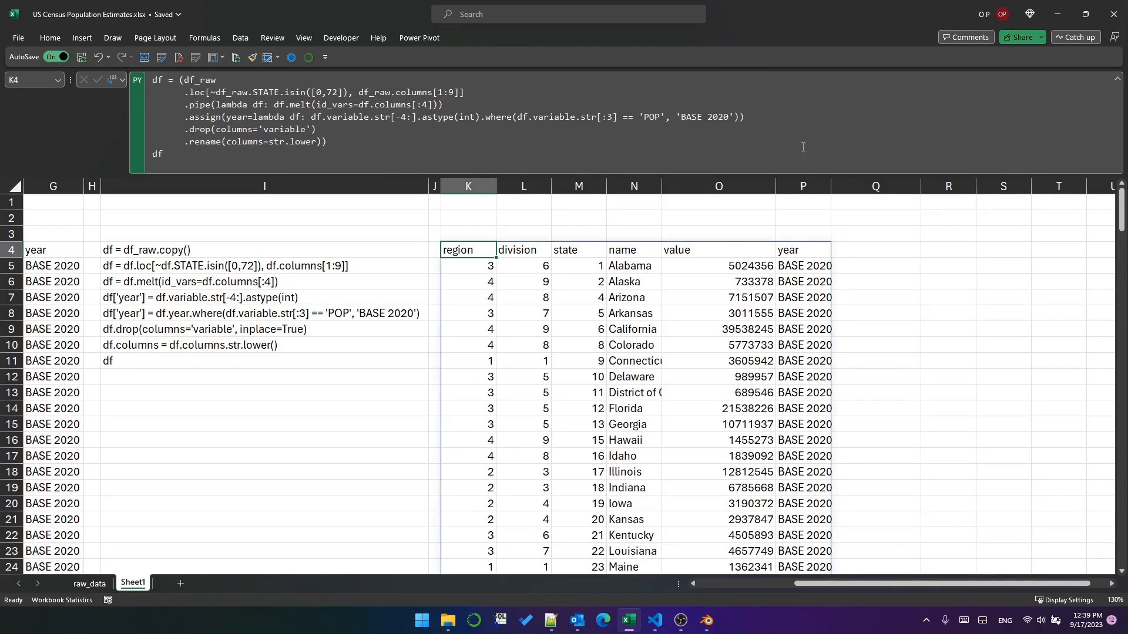